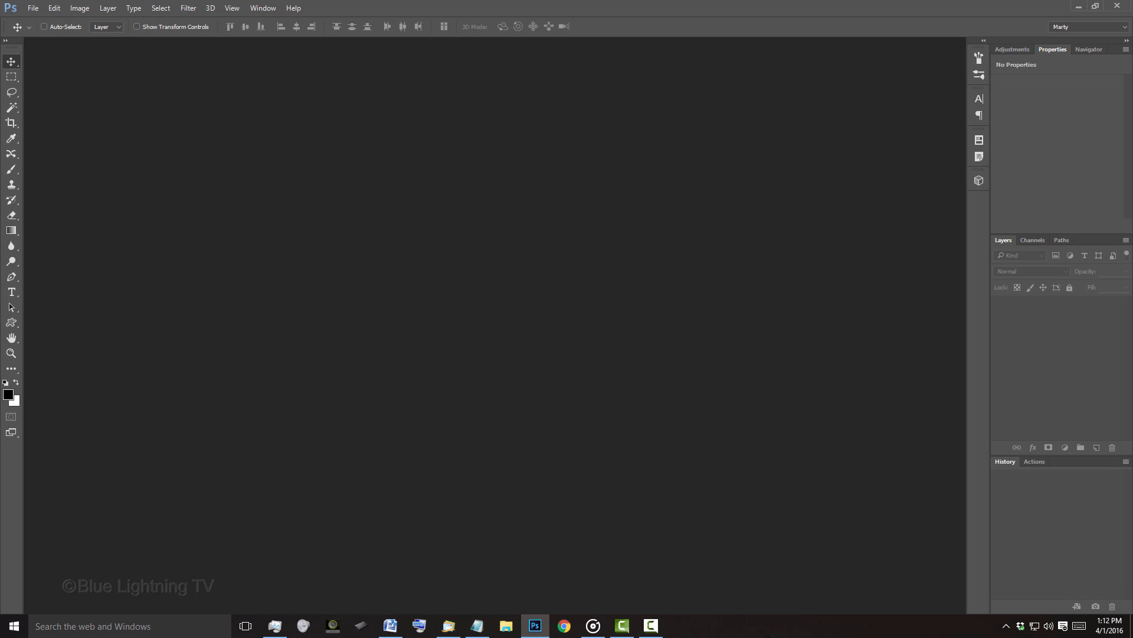
Bring up the New document dialog with Ctrl+N.
{"action": "key", "text": "ctrl+n"}
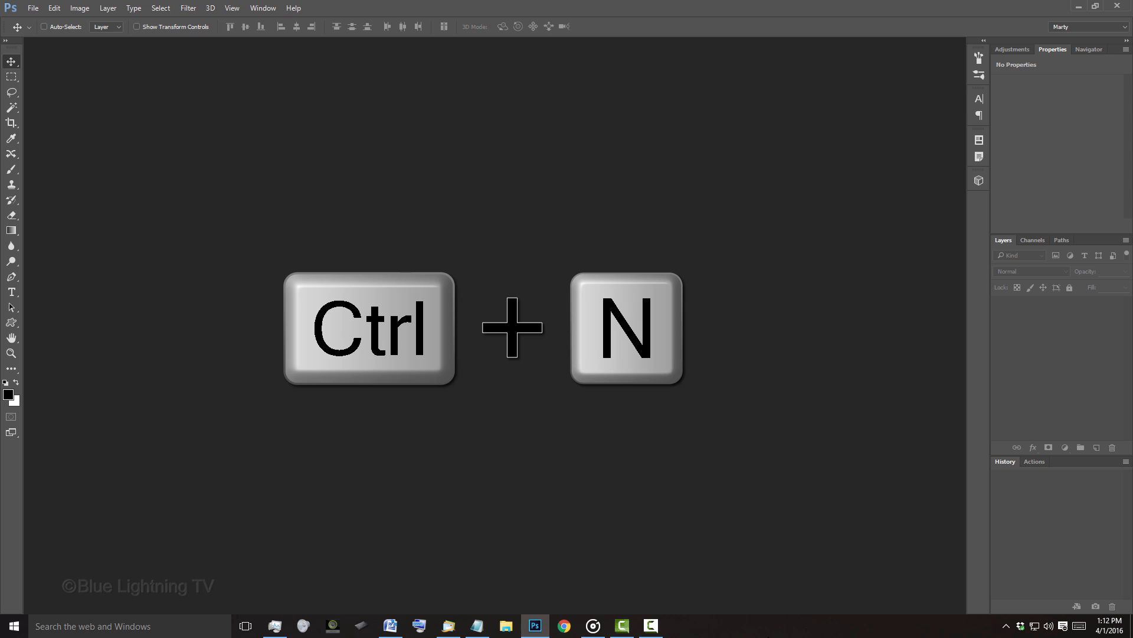
{"action": "key", "text": "ctrl+n"}
{"action": "type", "text": "3000"}
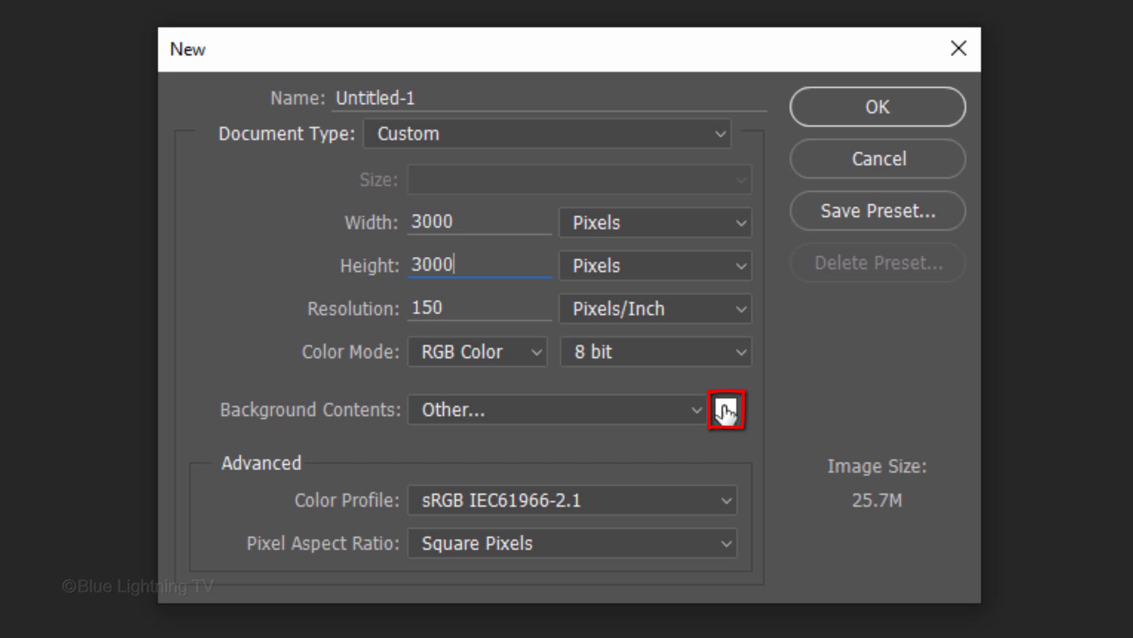
Create the 3000x3000 px, 150 ppi document with a 40% brightness grey background.
{"action": "left_click", "coordinate": [727, 410]}
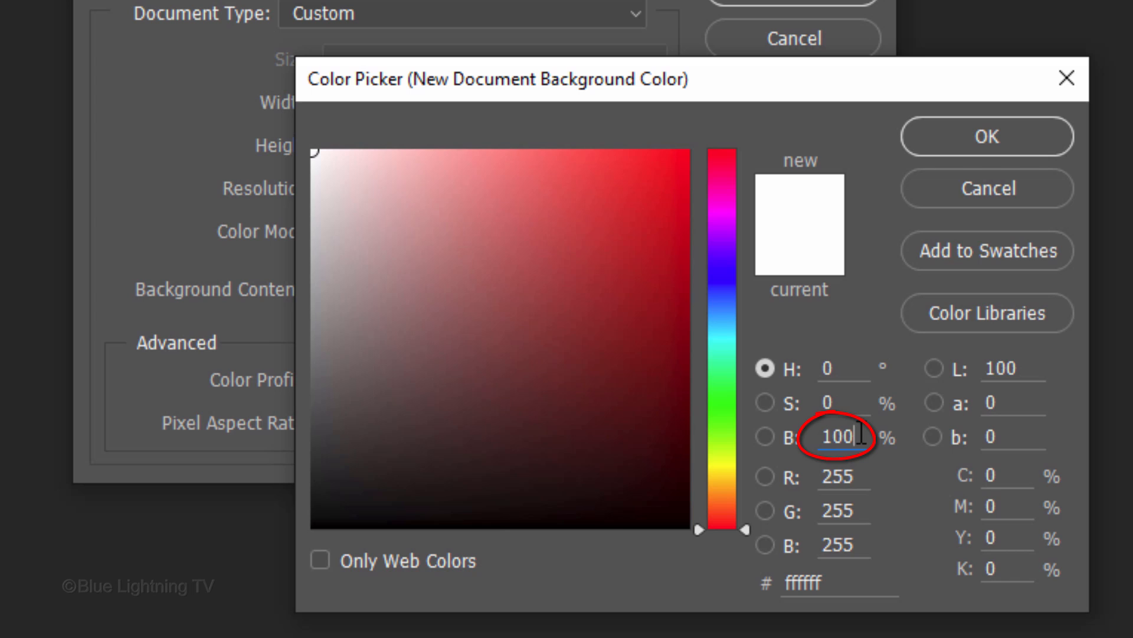
{"action": "type", "text": "40"}
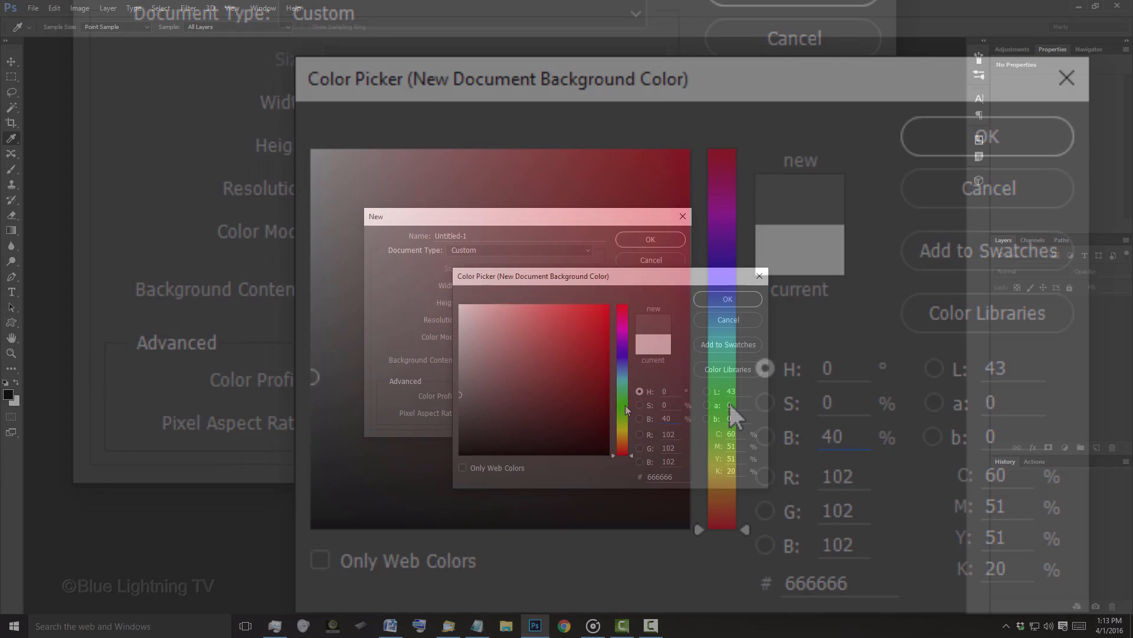
{"action": "left_click", "coordinate": [728, 299]}
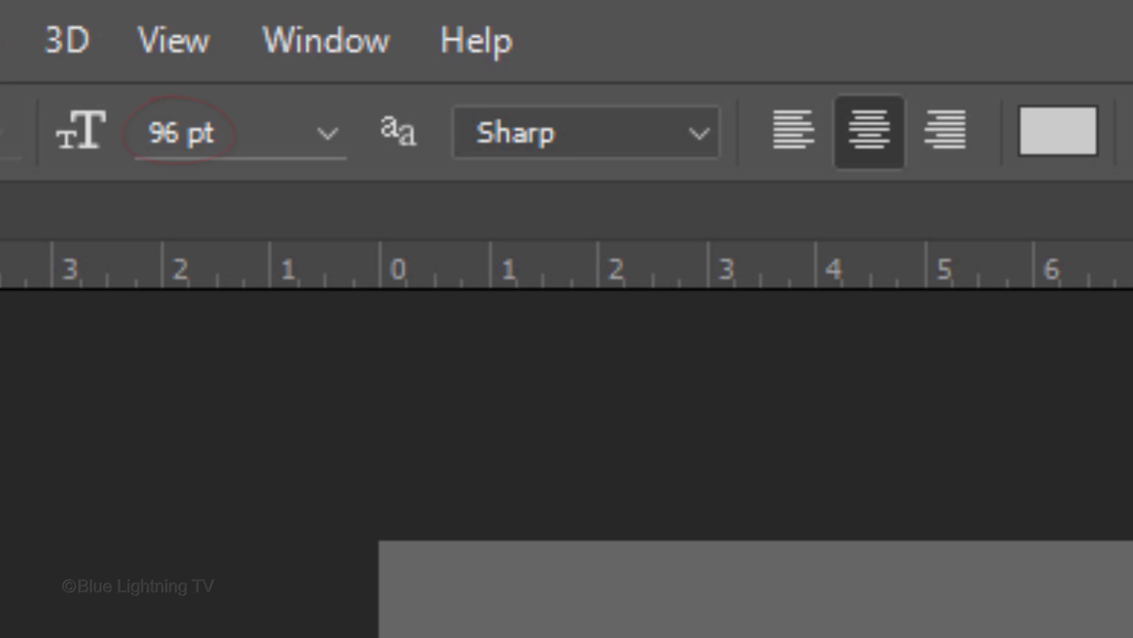
Add and commit centred 96 pt light grey (cccccc) text reading 'round midnight.
{"action": "left_click", "coordinate": [869, 131]}
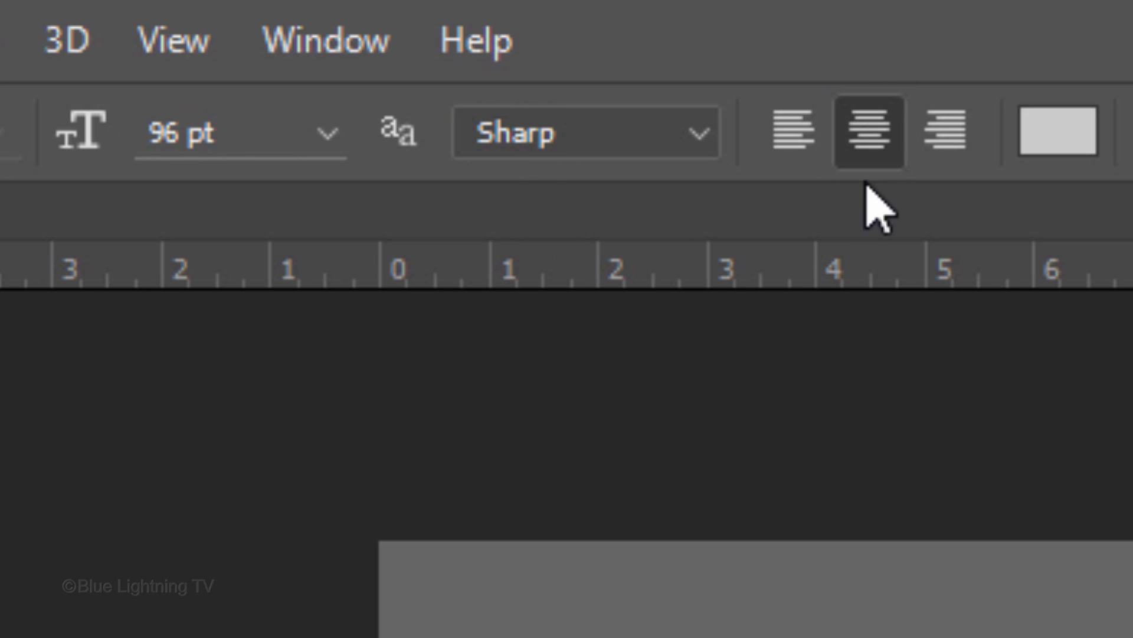
{"action": "left_click", "coordinate": [1059, 133]}
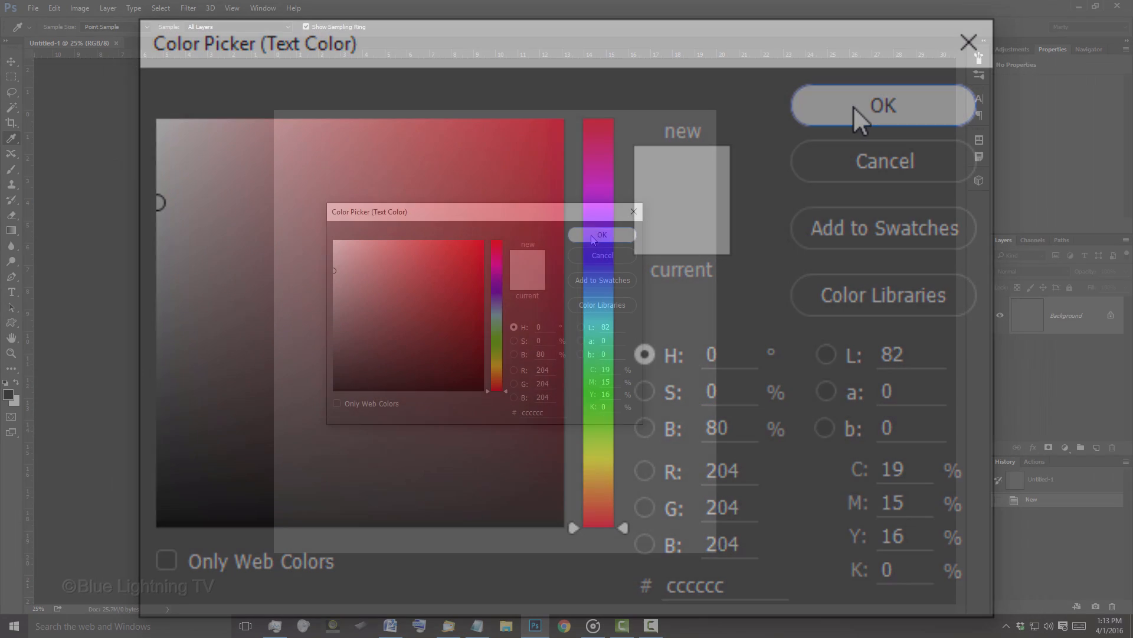
{"action": "left_click", "coordinate": [883, 106]}
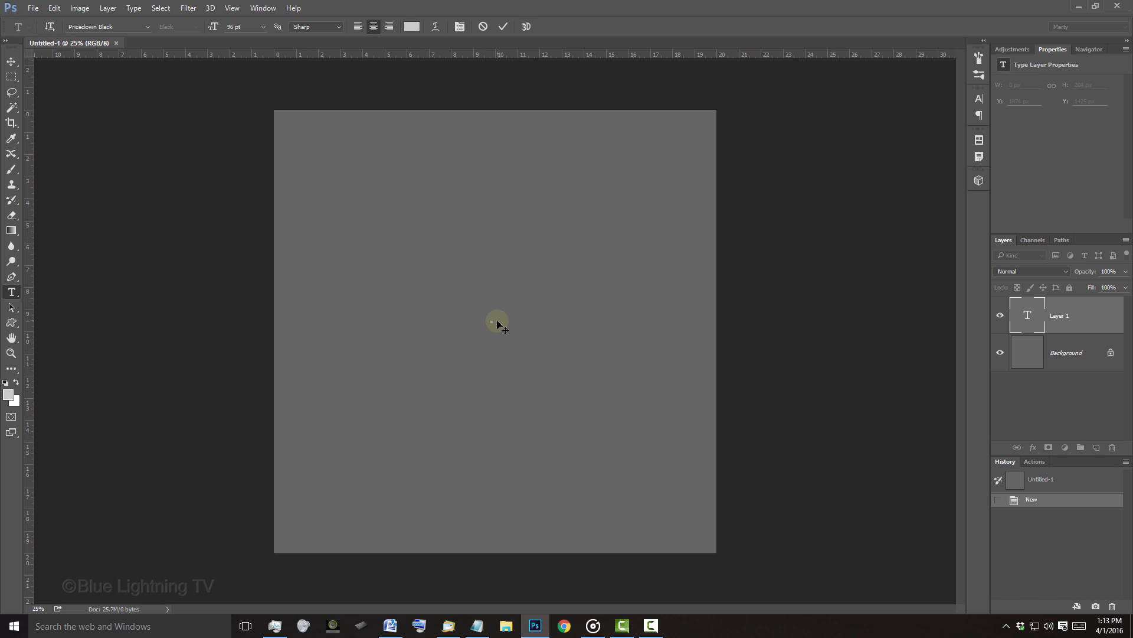
{"action": "type", "text": "Round"}
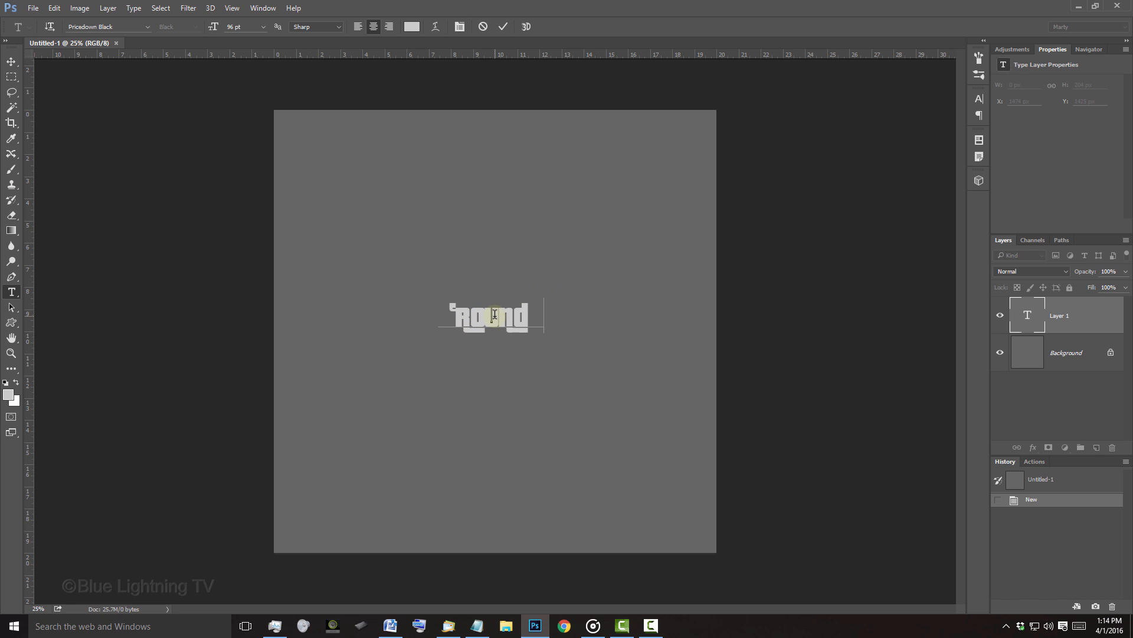
{"action": "type", "text": "midnight"}
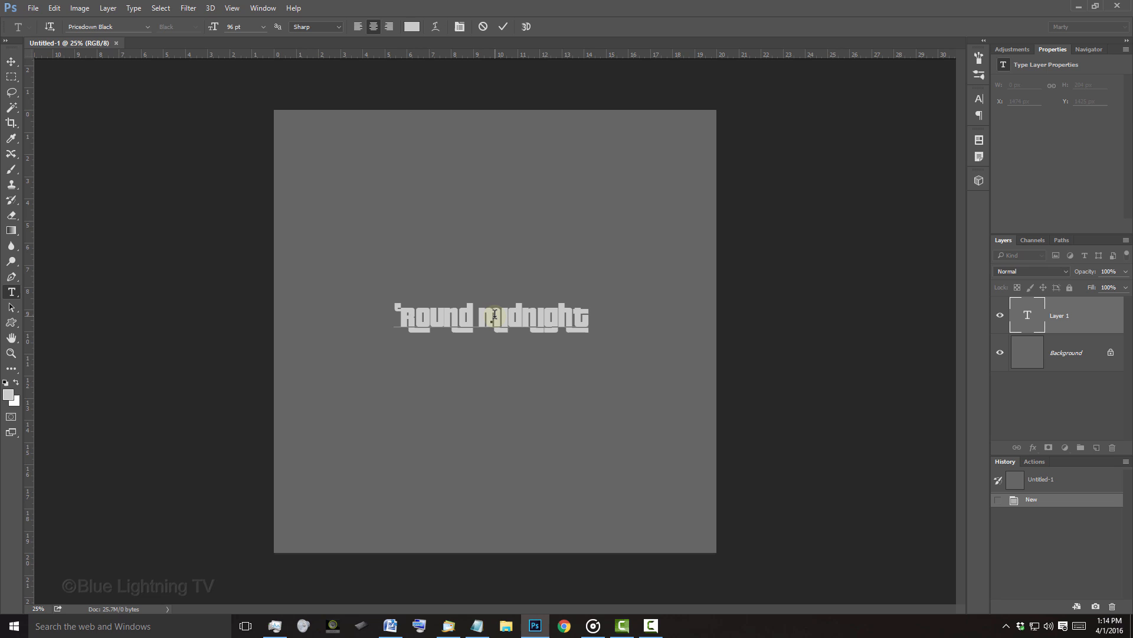
{"action": "left_click", "coordinate": [11, 63]}
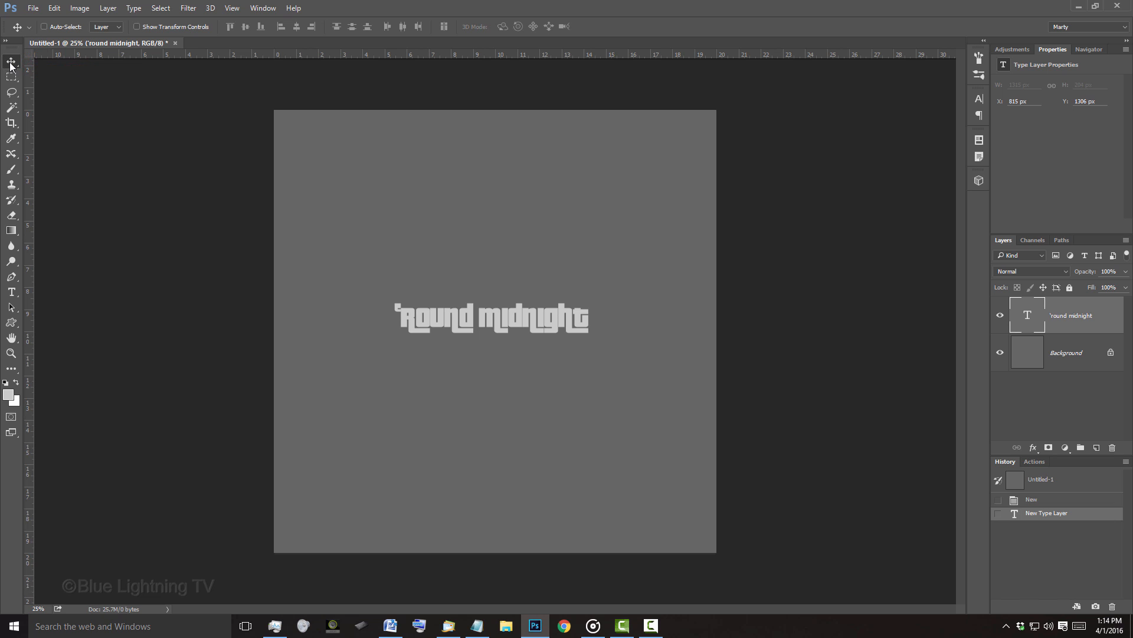
Select all, align the text to horizontal and vertical centres, then deselect.
{"action": "key", "text": "ctrl+a"}
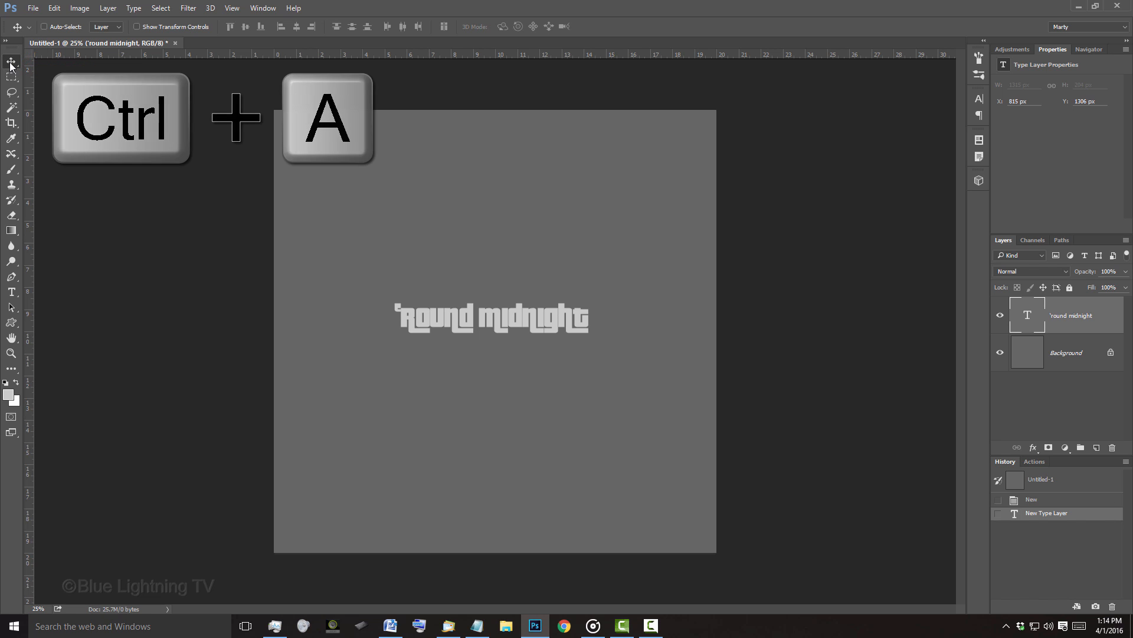
{"action": "key", "text": "ctrl+a"}
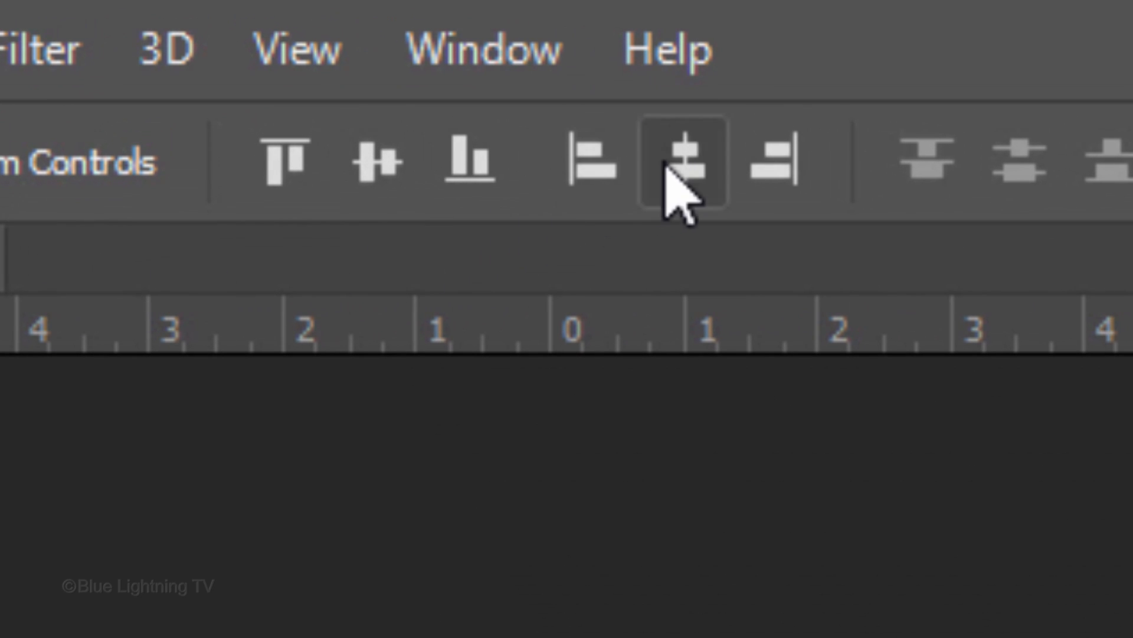
{"action": "left_click", "coordinate": [683, 160]}
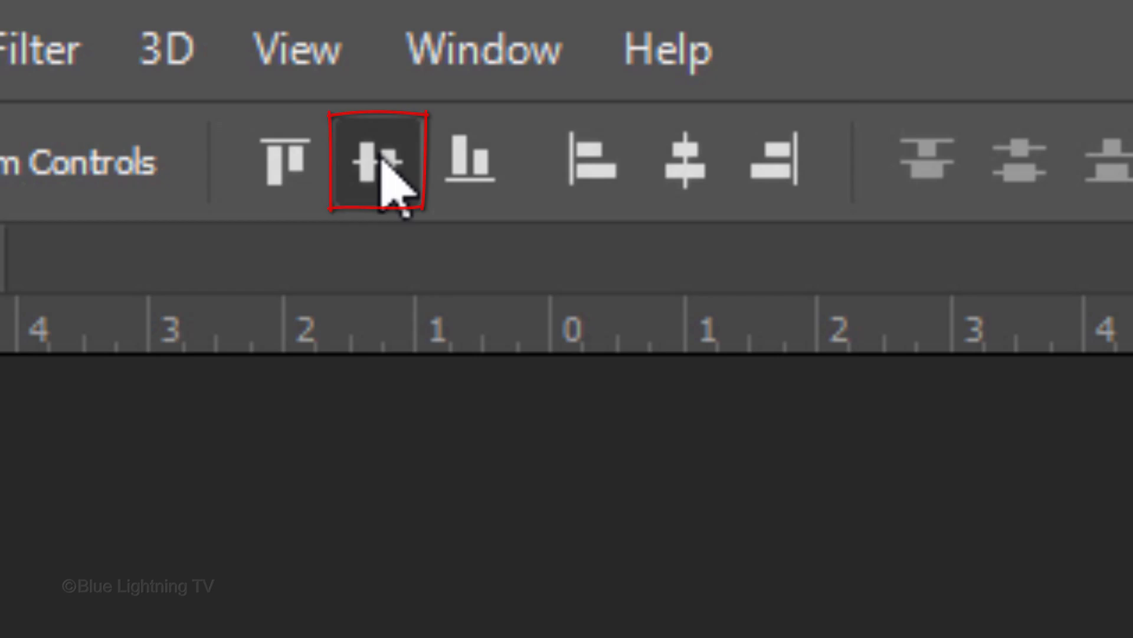
{"action": "key", "text": "Ctrl+D"}
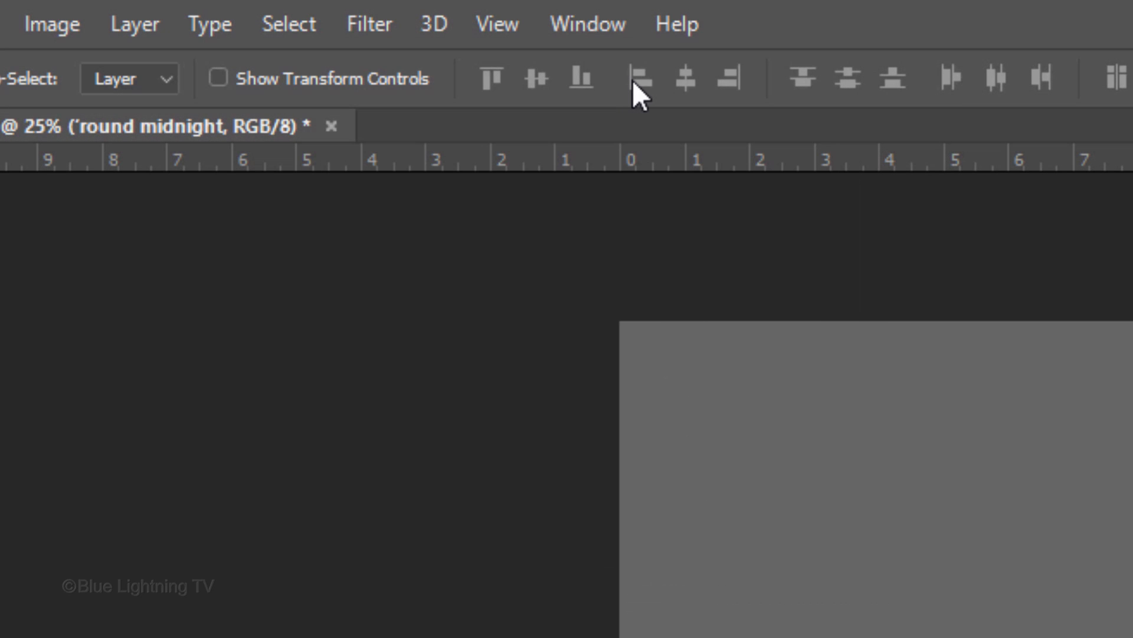
Extrude the text layer via 3D > New 3D Extrusion and switch to the 3D workspace.
{"action": "left_click", "coordinate": [432, 23]}
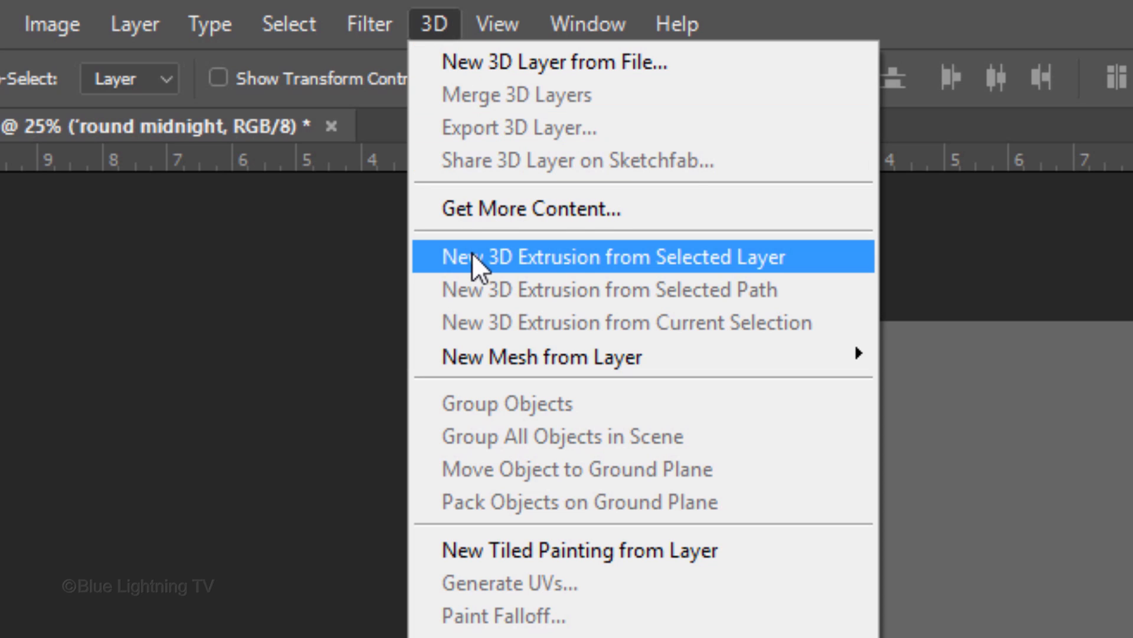
{"action": "left_click", "coordinate": [614, 256]}
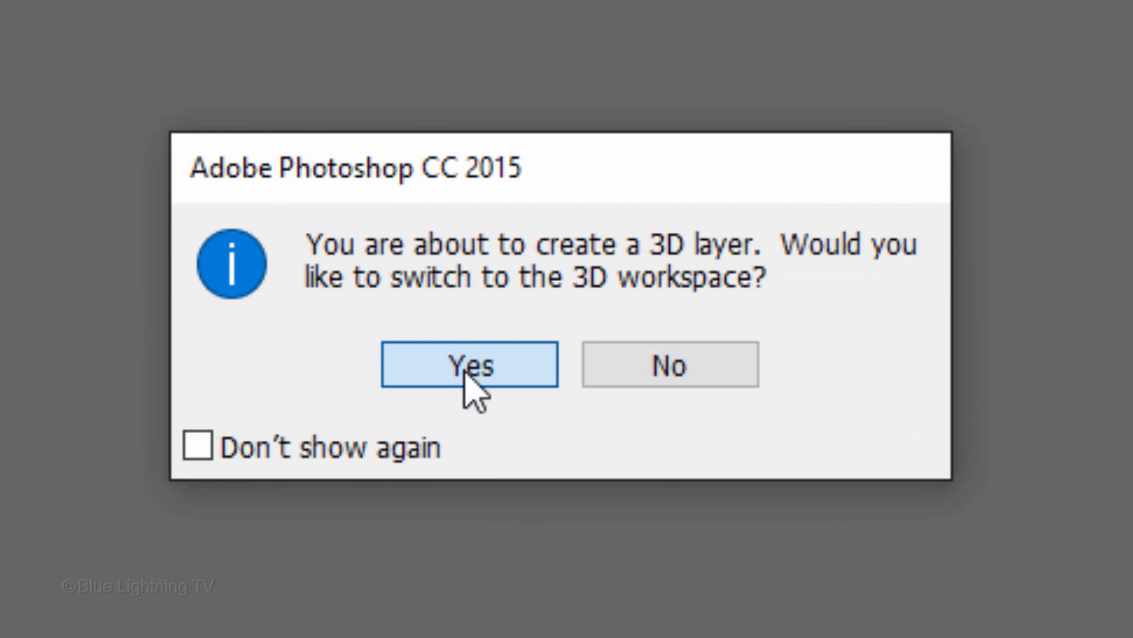
{"action": "left_click", "coordinate": [468, 364]}
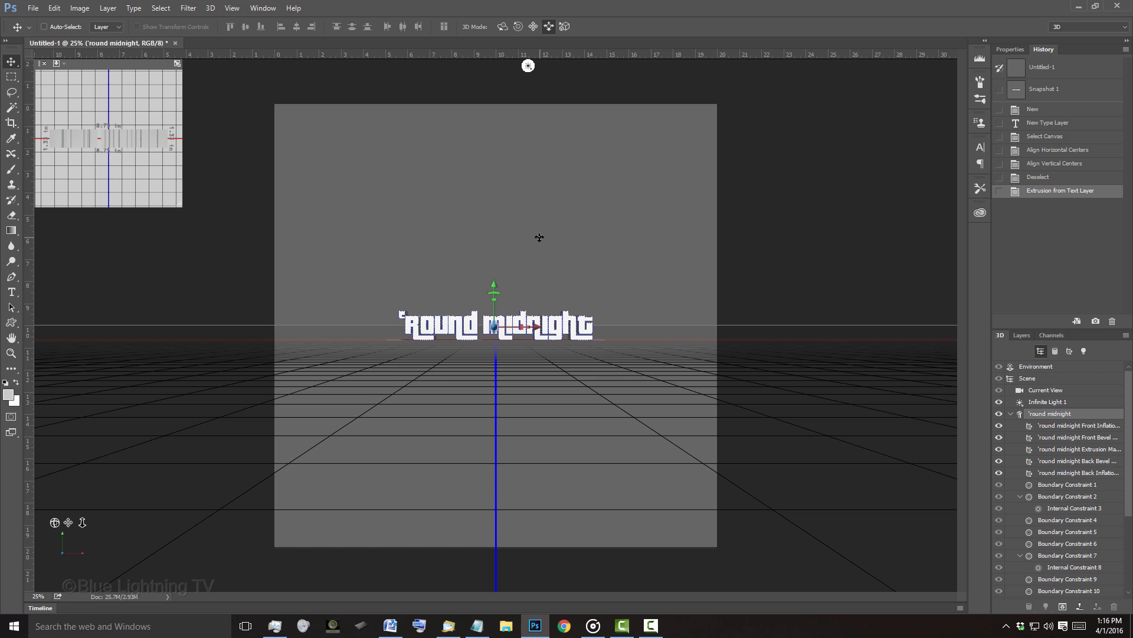
{"action": "left_click", "coordinate": [1021, 334]}
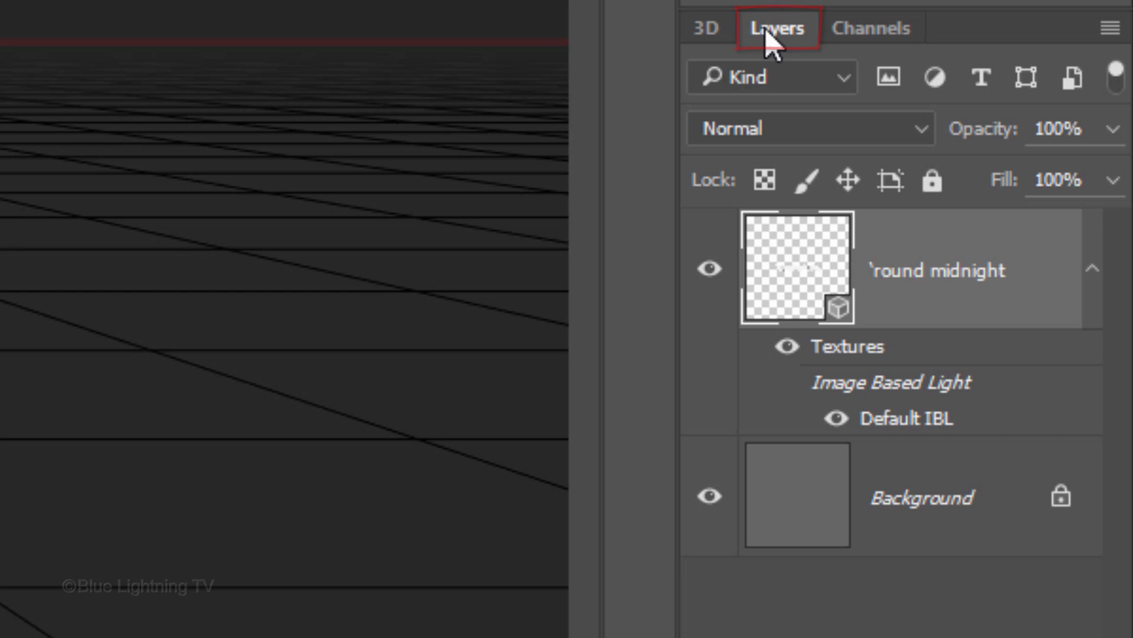
Turn the Background layer into a 3D postcard.
{"action": "left_click", "coordinate": [796, 497]}
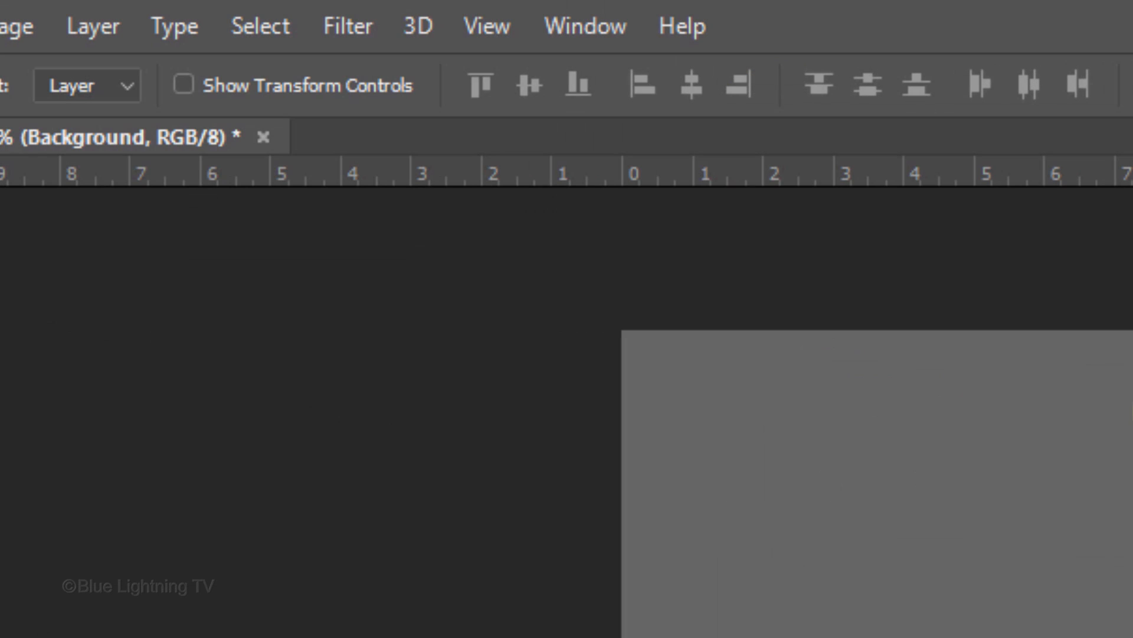
{"action": "left_click", "coordinate": [418, 26]}
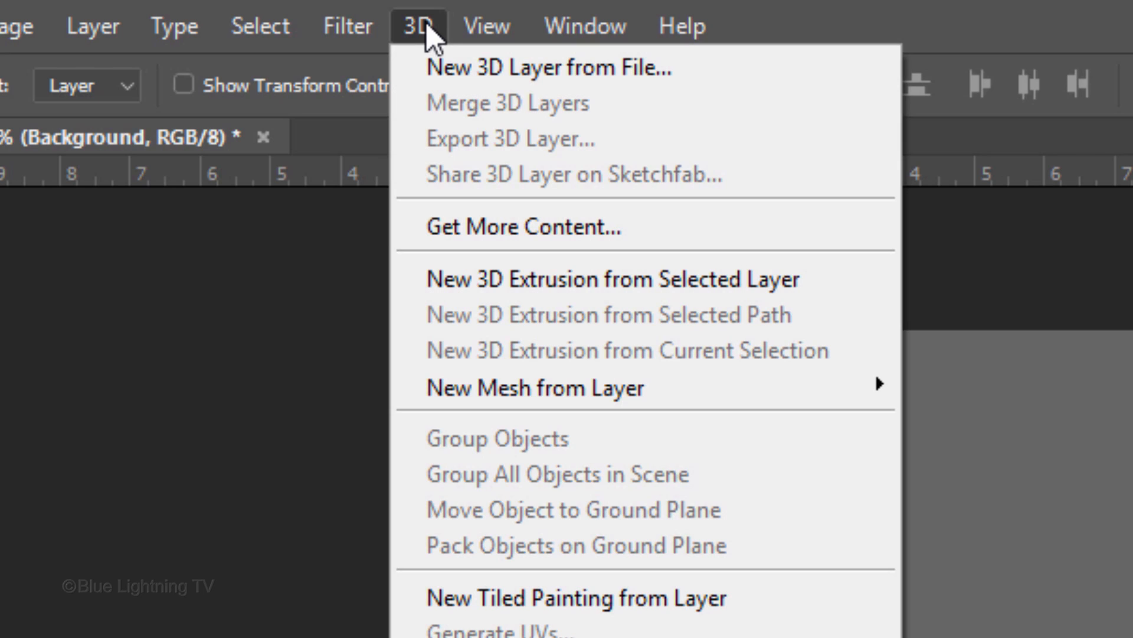
{"action": "mouse_move", "coordinate": [457, 388]}
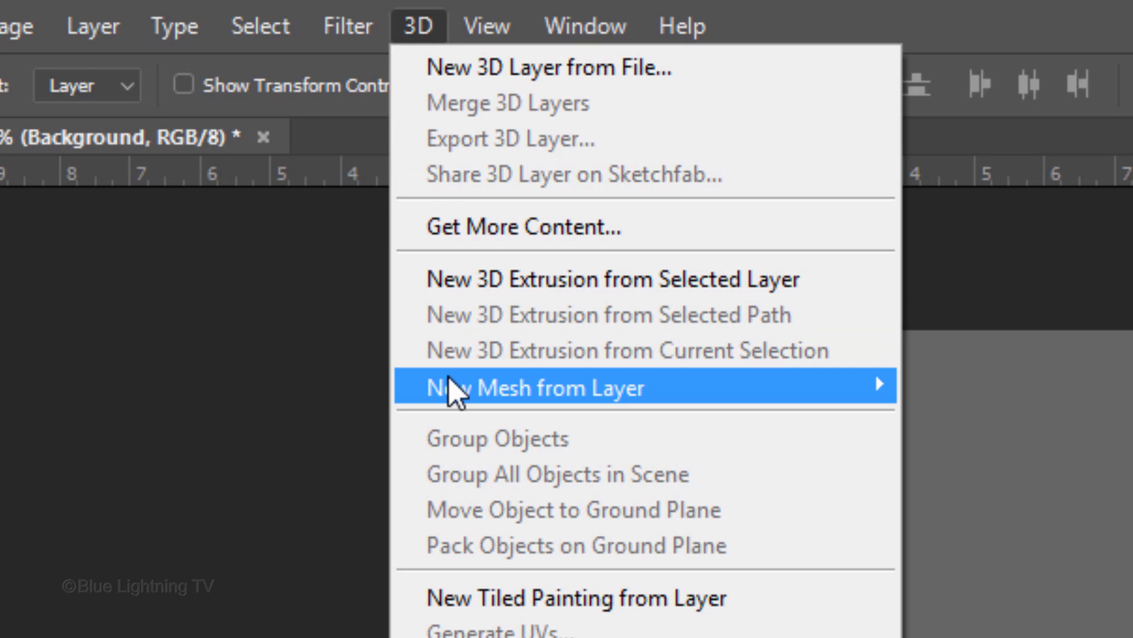
{"action": "mouse_move", "coordinate": [534, 389]}
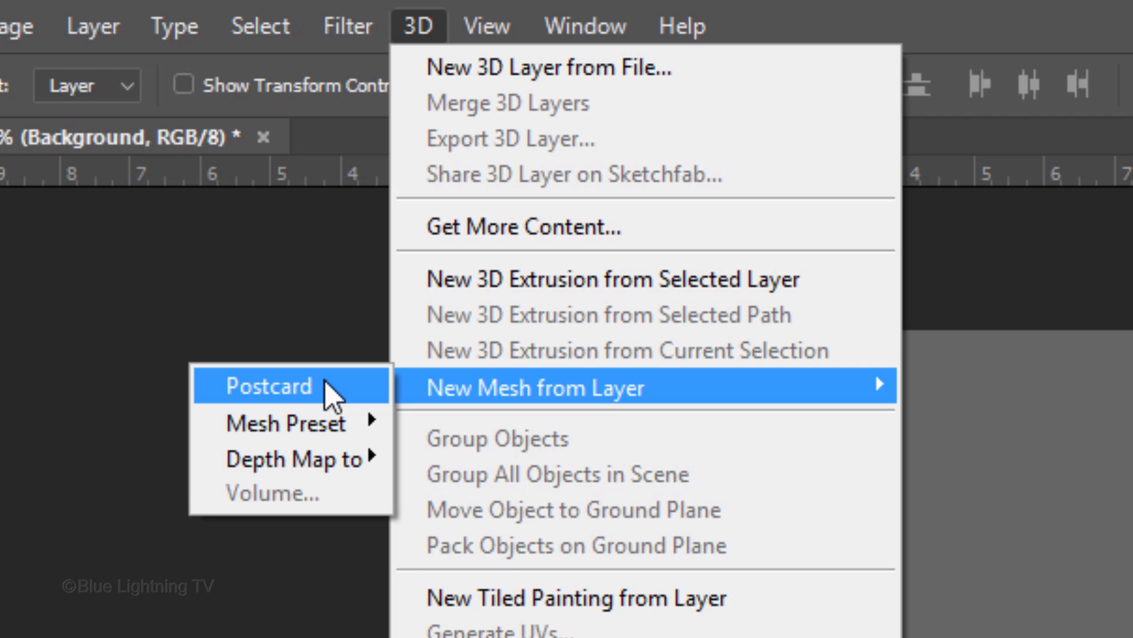
{"action": "left_click", "coordinate": [270, 386]}
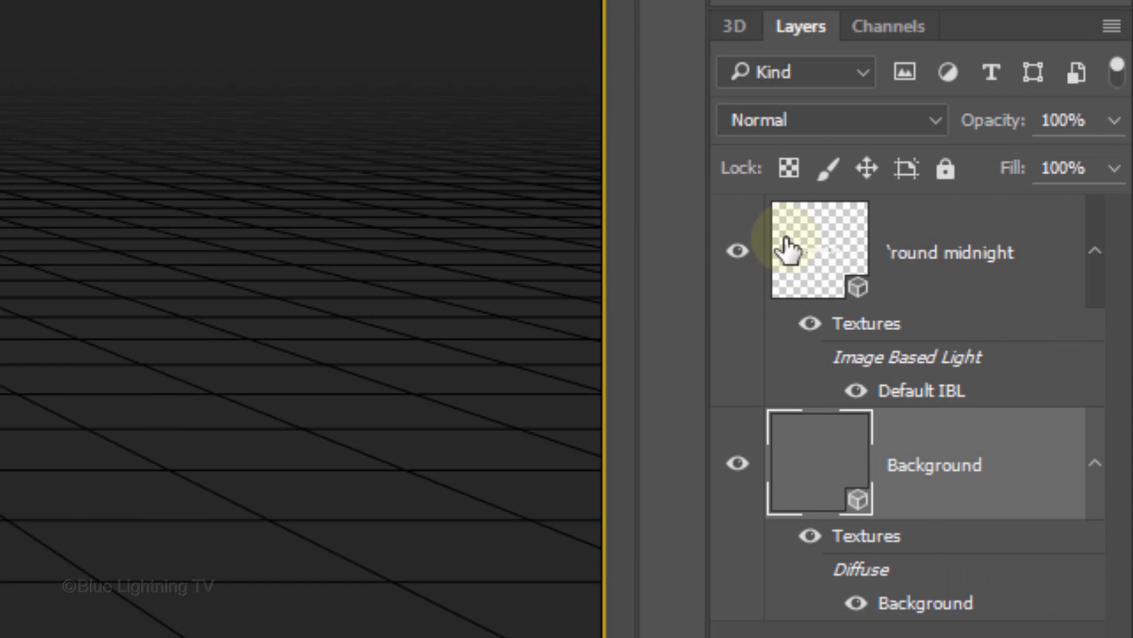
Merge the postcard and the text extrusion into one 3D layer and save a snapshot.
{"action": "key", "text": "shift"}
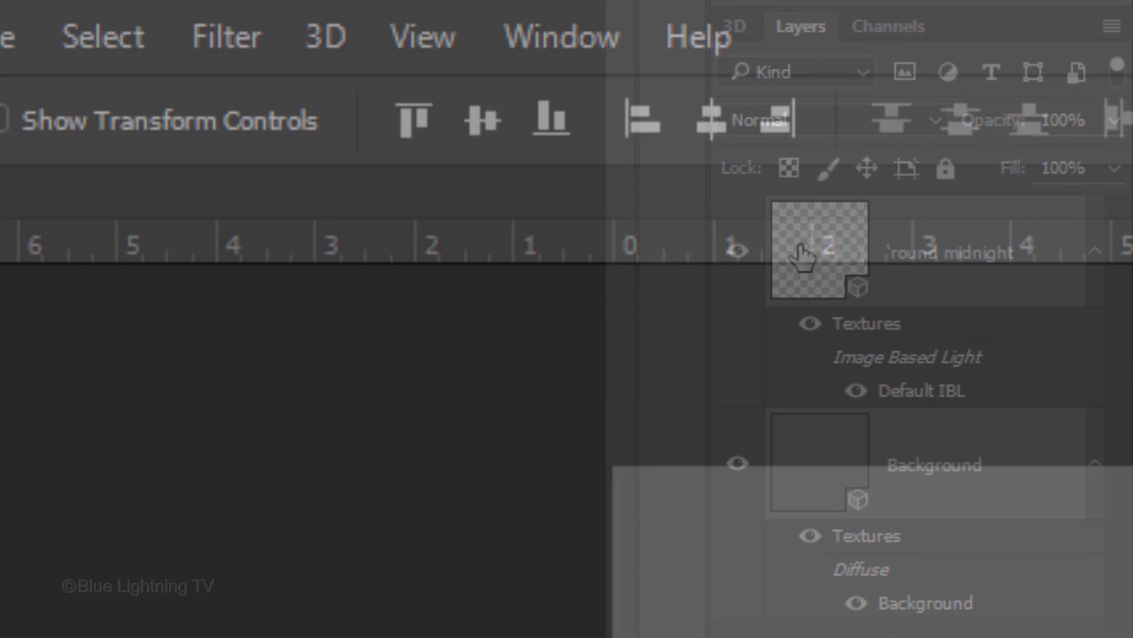
{"action": "left_click", "coordinate": [324, 36]}
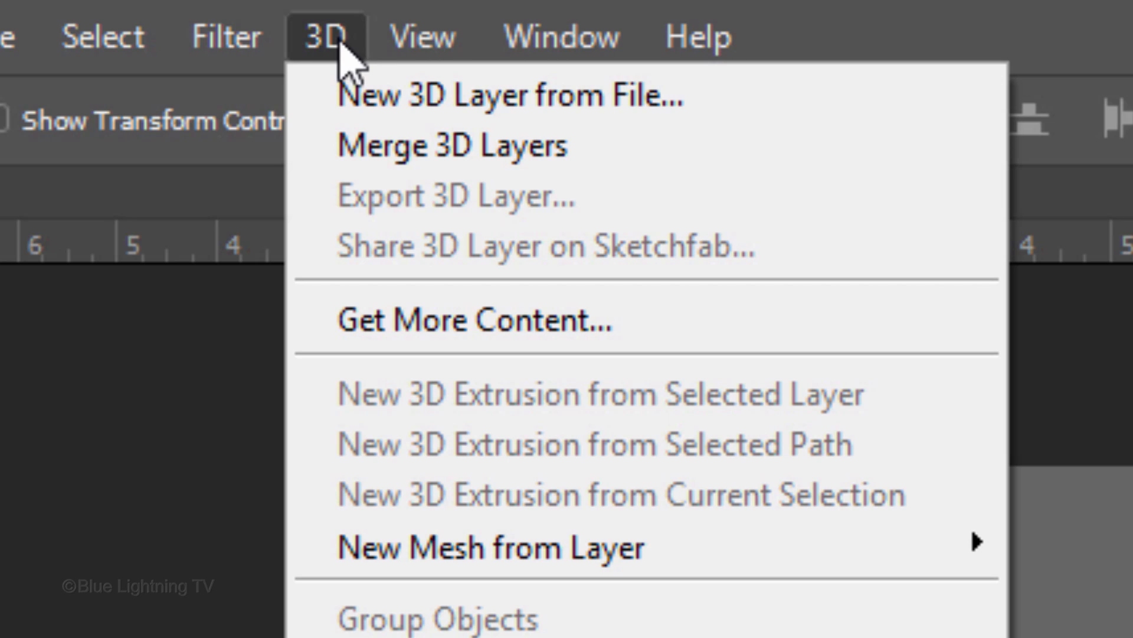
{"action": "mouse_move", "coordinate": [452, 146]}
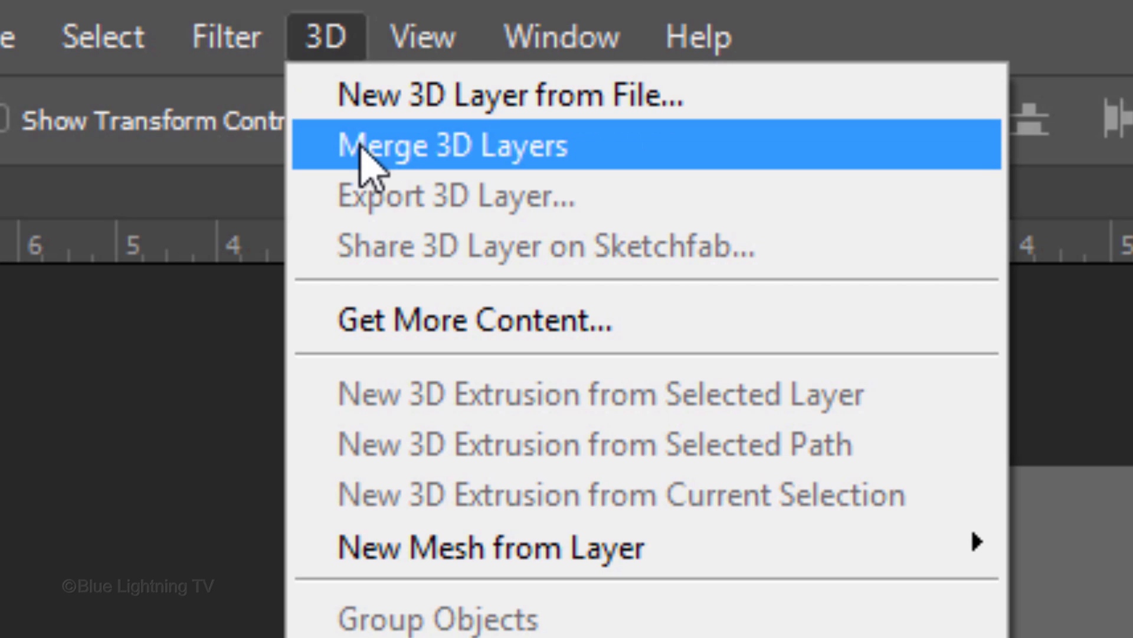
{"action": "left_click", "coordinate": [452, 146]}
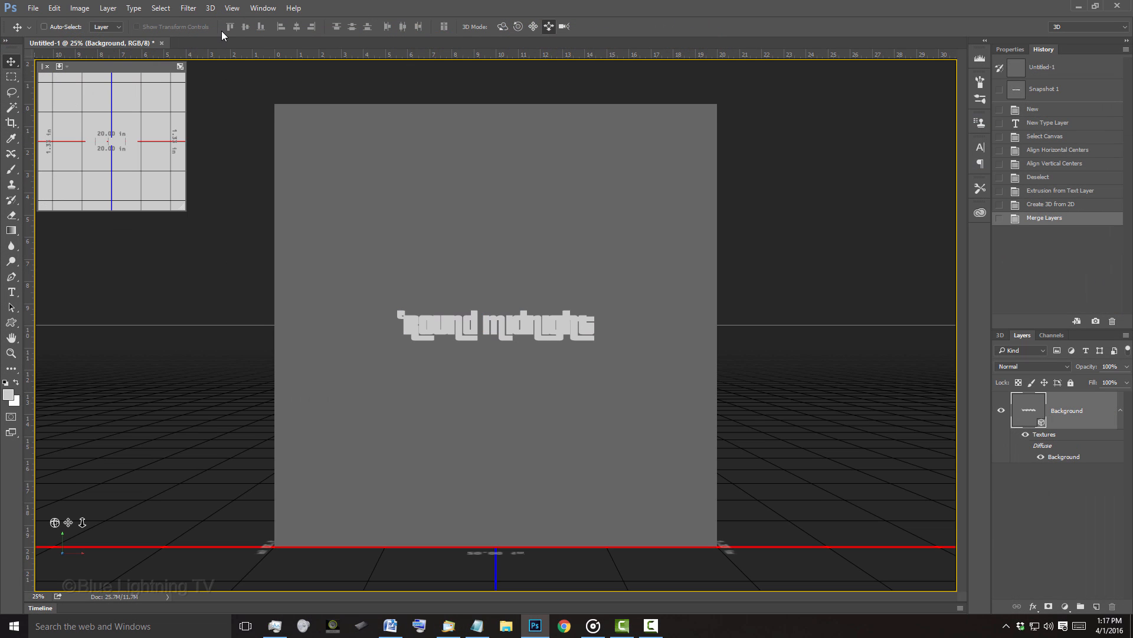
{"action": "left_click", "coordinate": [999, 335]}
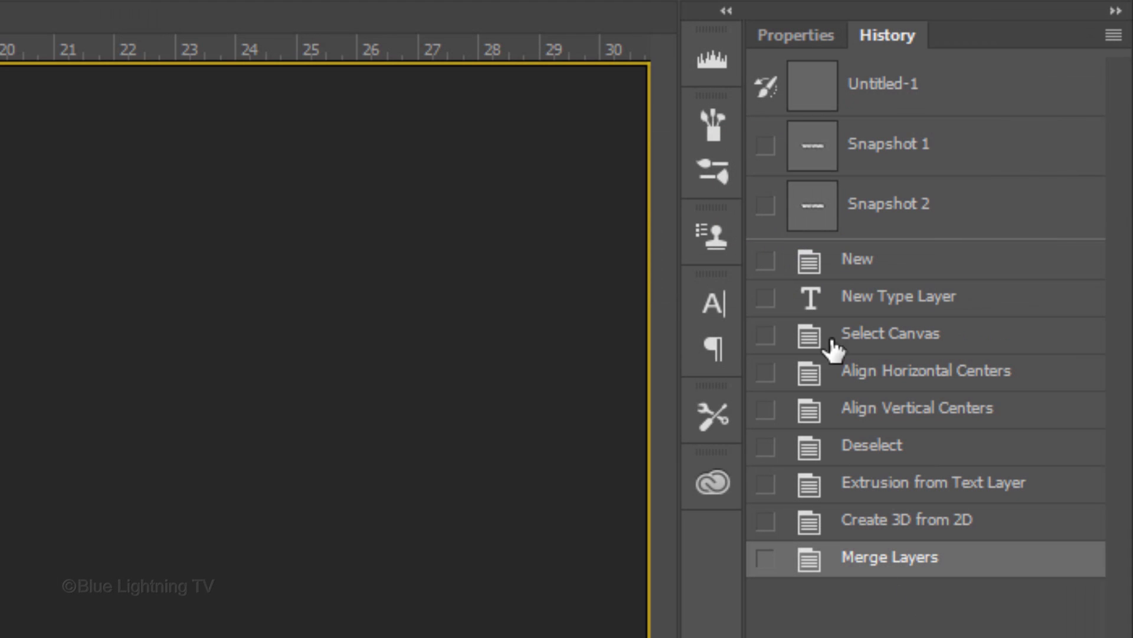
Show the 3D Properties panel and select the scene Environment.
{"action": "left_click", "coordinate": [795, 35]}
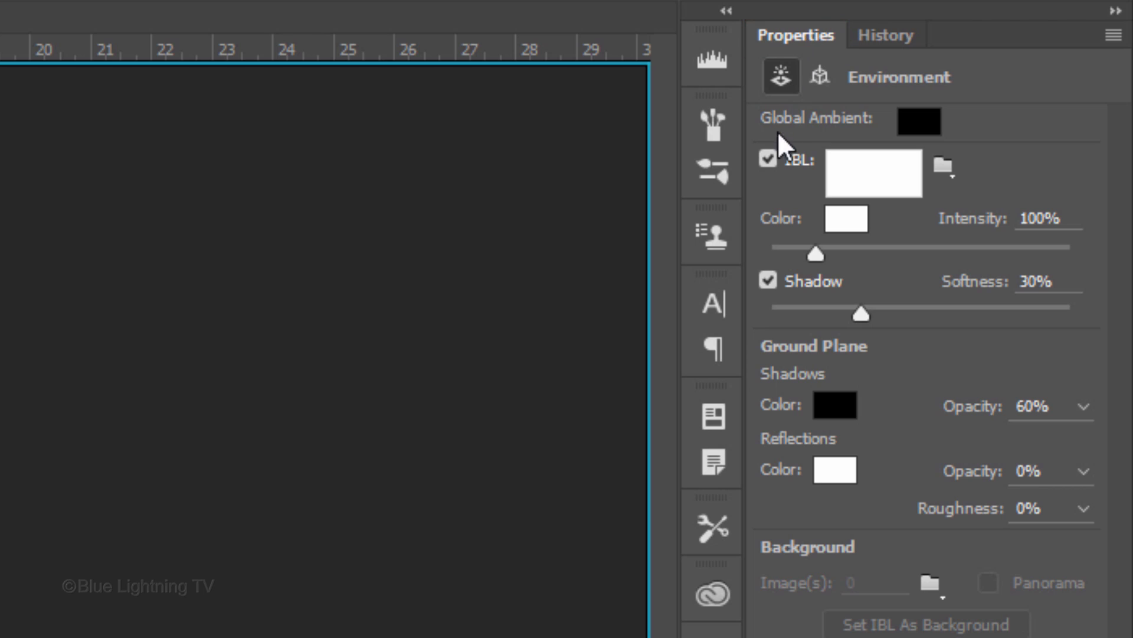
{"action": "left_click", "coordinate": [768, 160]}
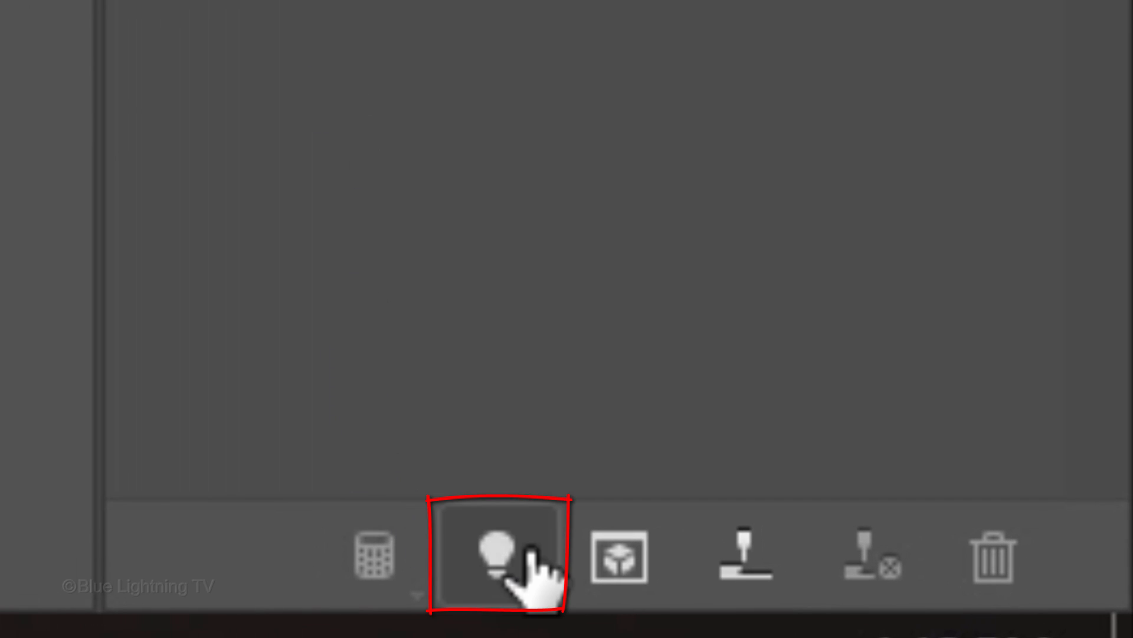
Add a new spot light and set its X position to 6.47.
{"action": "left_click", "coordinate": [497, 555]}
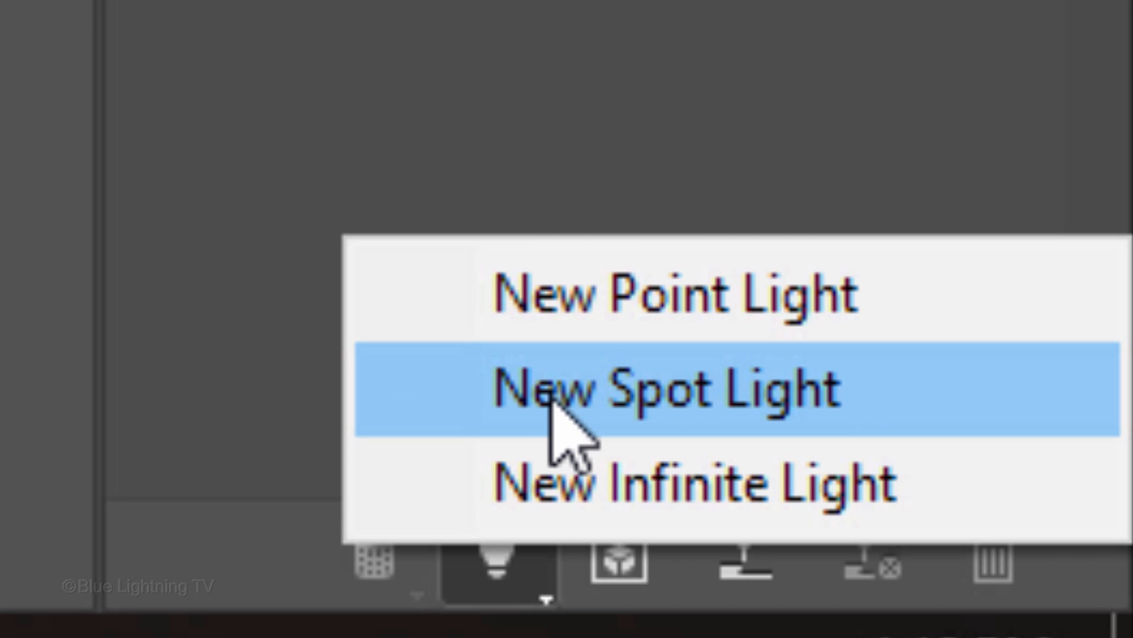
{"action": "left_click", "coordinate": [650, 386]}
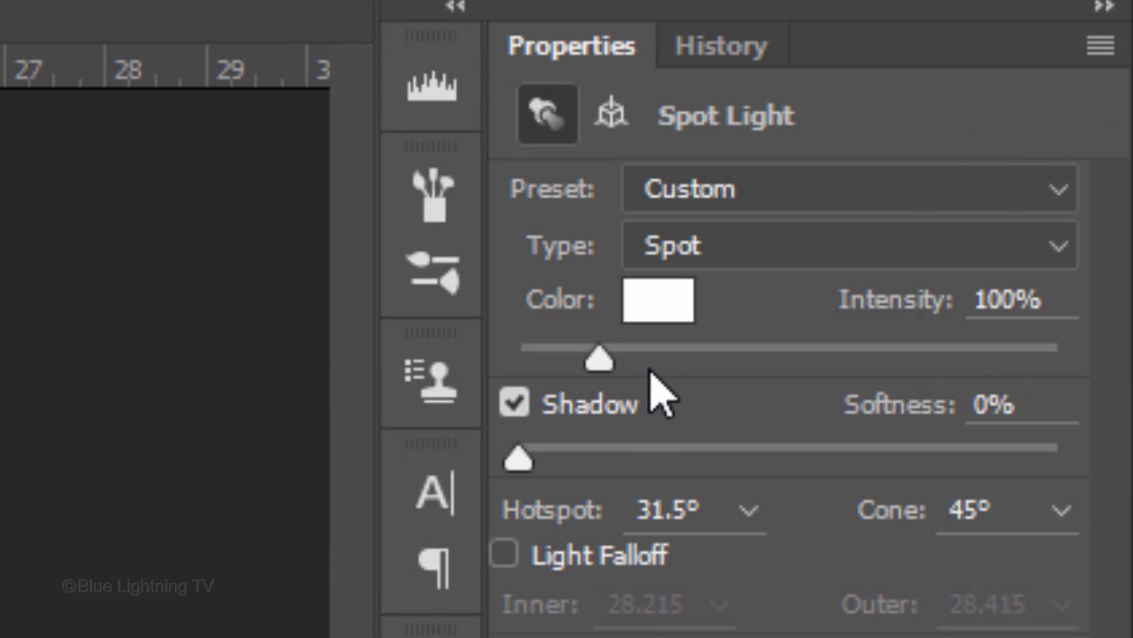
{"action": "left_click", "coordinate": [611, 114]}
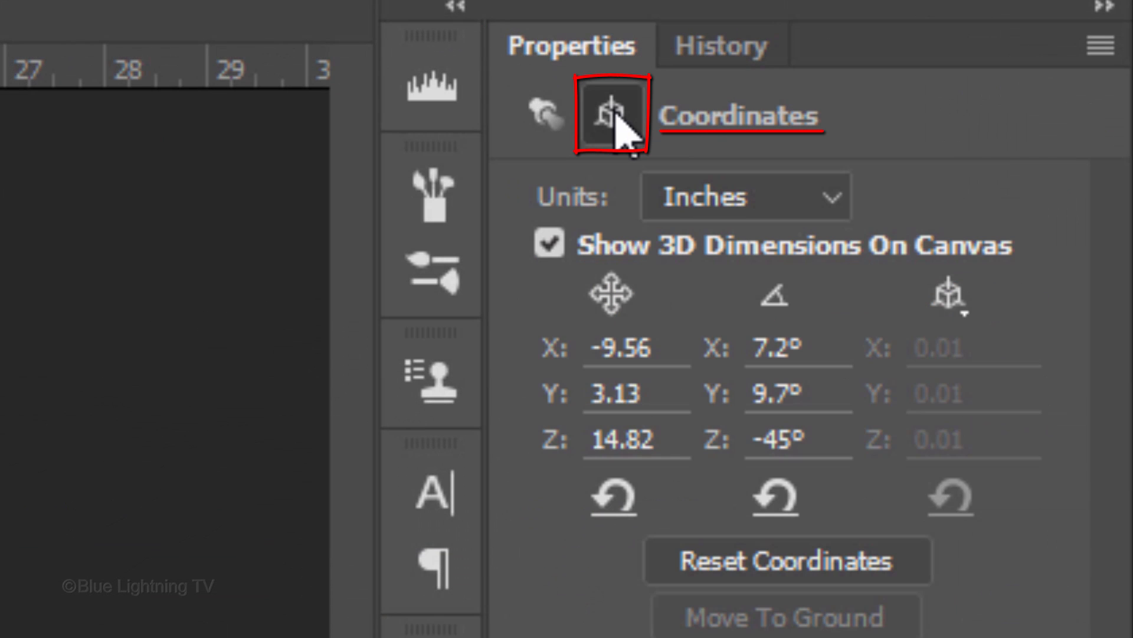
{"action": "left_click", "coordinate": [629, 347]}
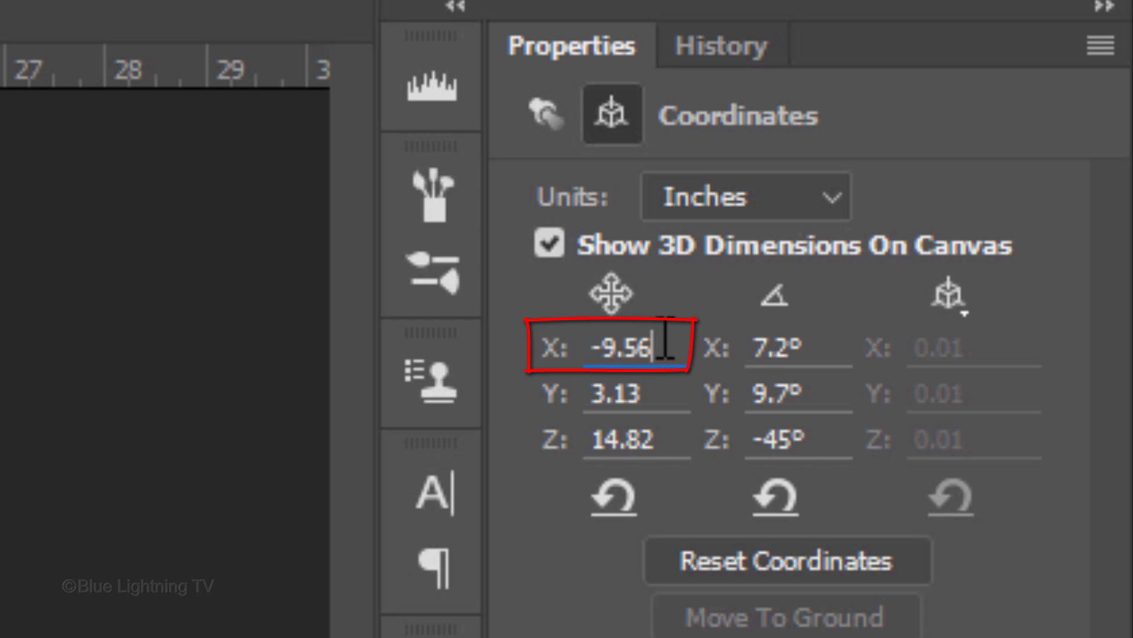
{"action": "type", "text": "6"}
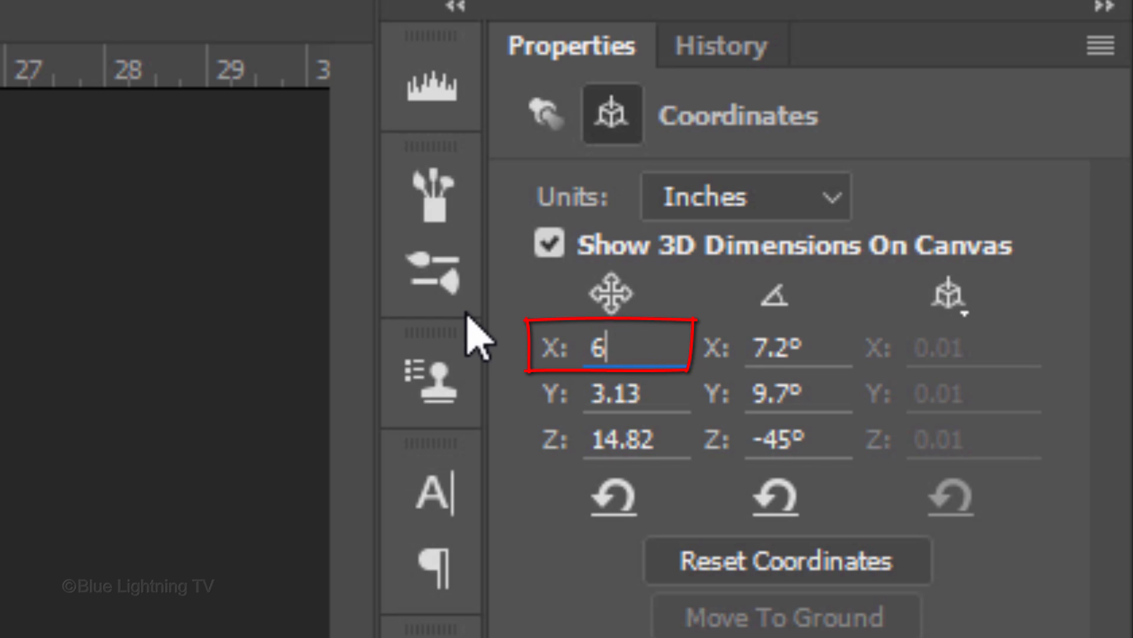
{"action": "type", "text": ".47"}
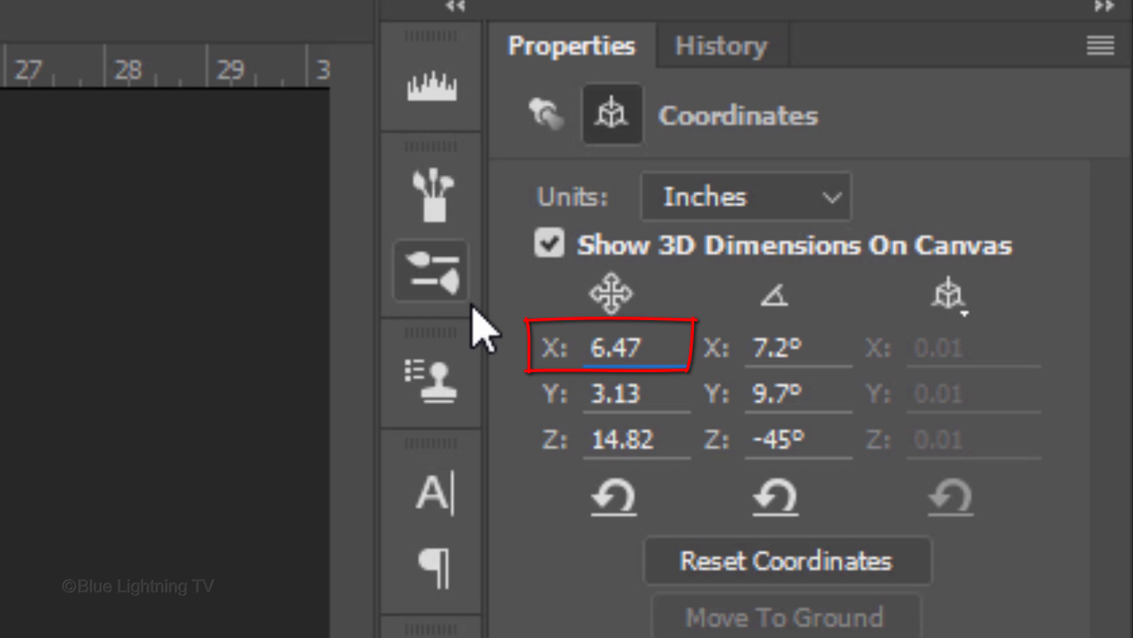
Rotate the spot light to 0.1°, 45.8° and -43°.
{"action": "left_click", "coordinate": [796, 347]}
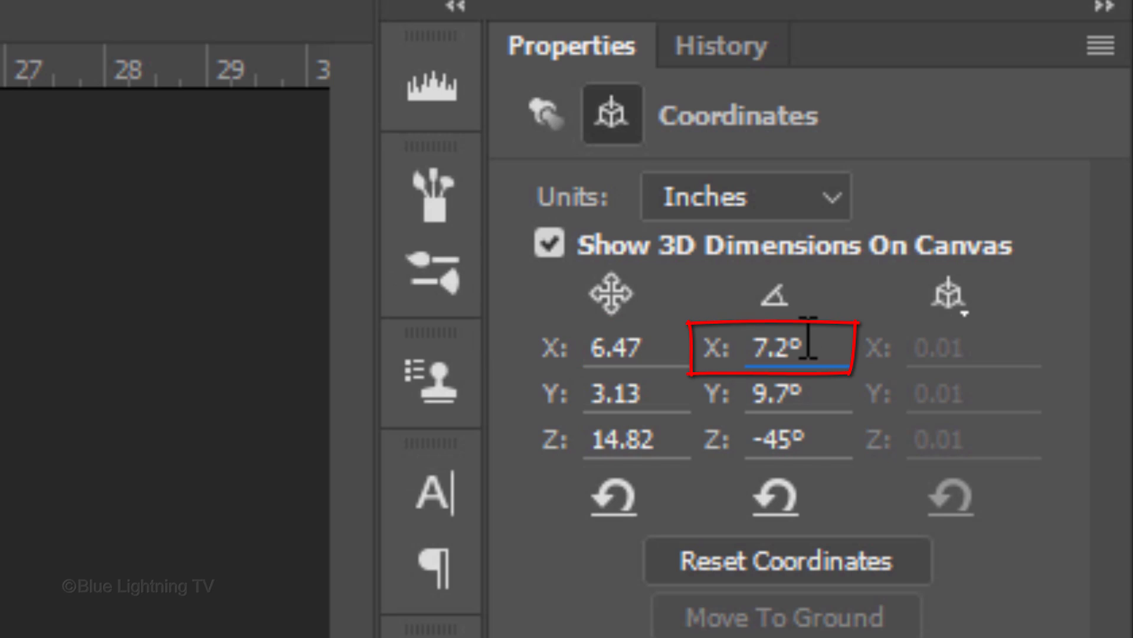
{"action": "type", "text": "0."}
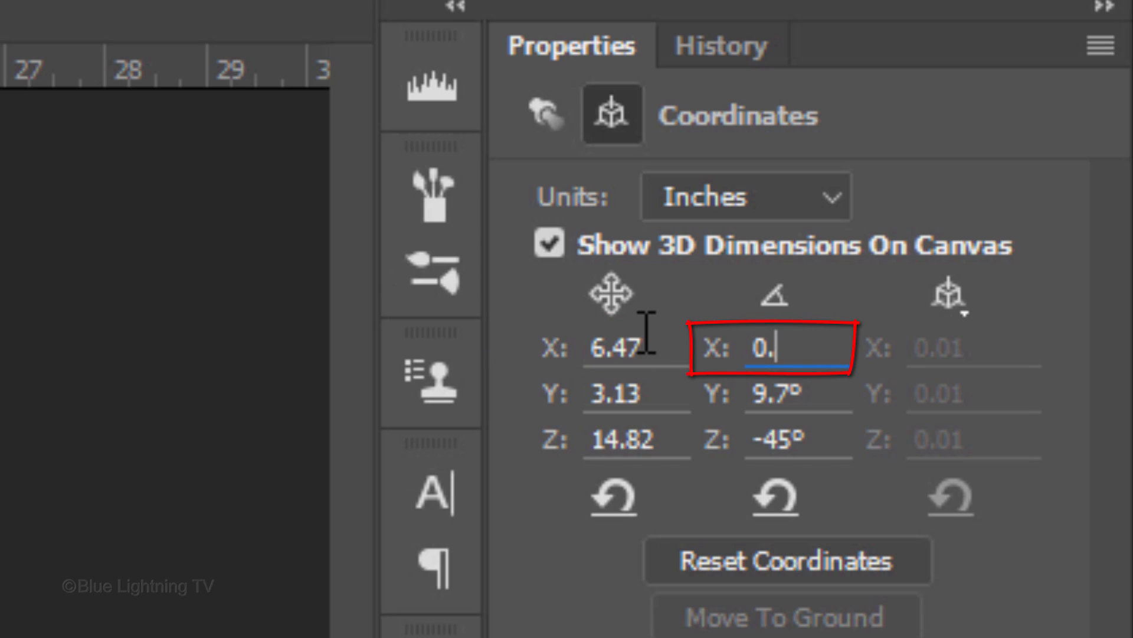
{"action": "type", "text": "1°"}
{"action": "left_click", "coordinate": [637, 395]}
{"action": "type", "text": "14.66"}
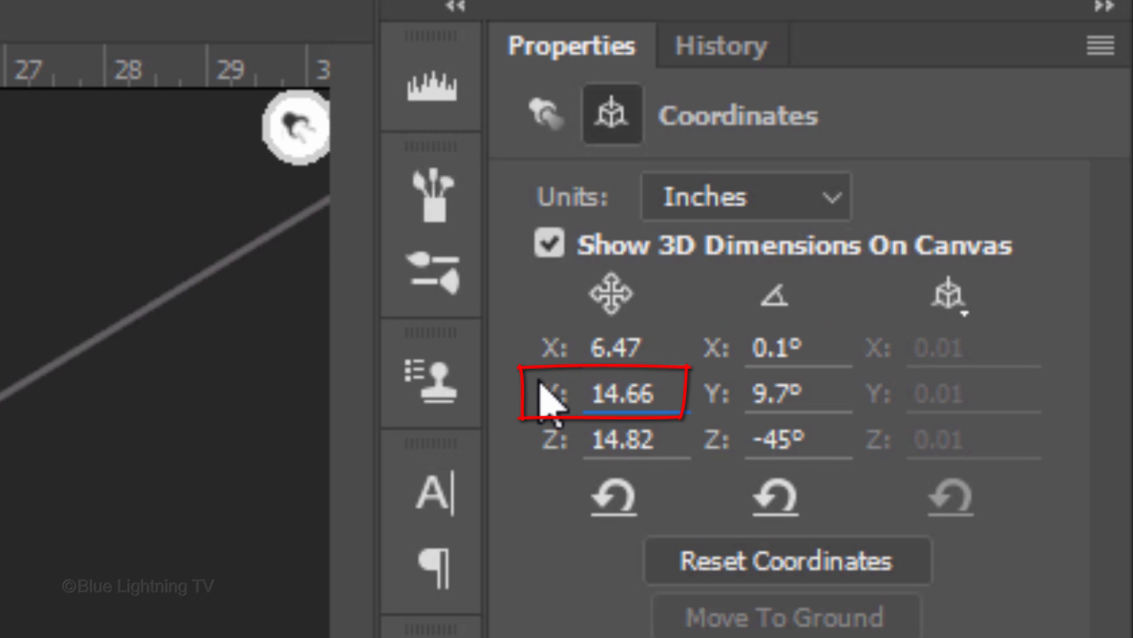
{"action": "left_click", "coordinate": [795, 393]}
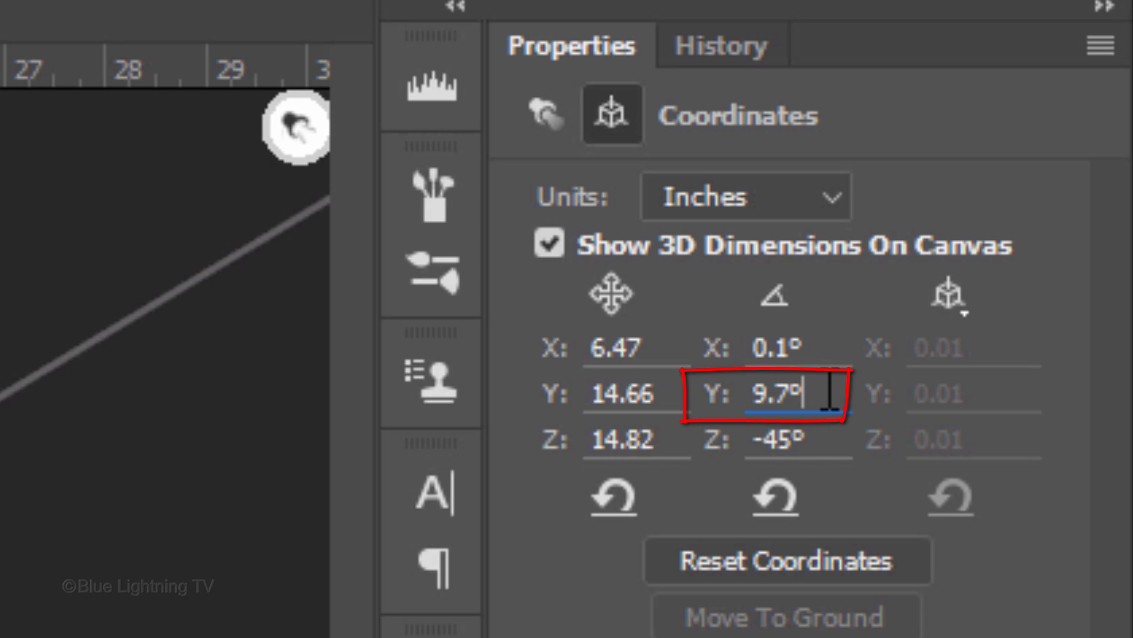
{"action": "type", "text": "45."}
{"action": "left_click", "coordinate": [636, 440]}
{"action": "type", "text": "7.42"}
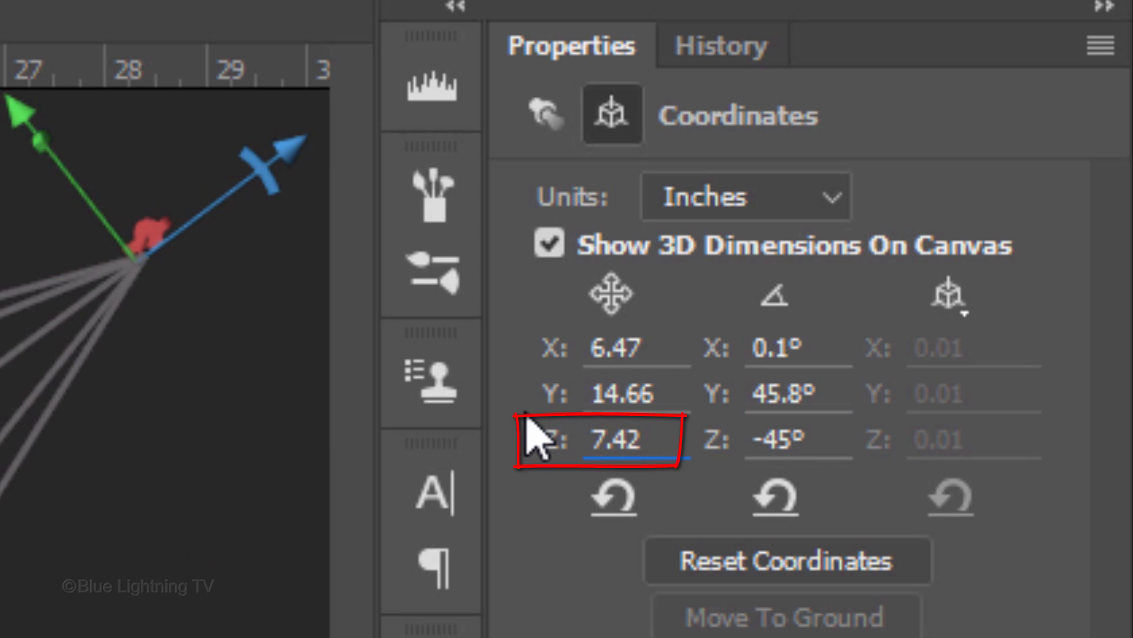
{"action": "left_click", "coordinate": [792, 438]}
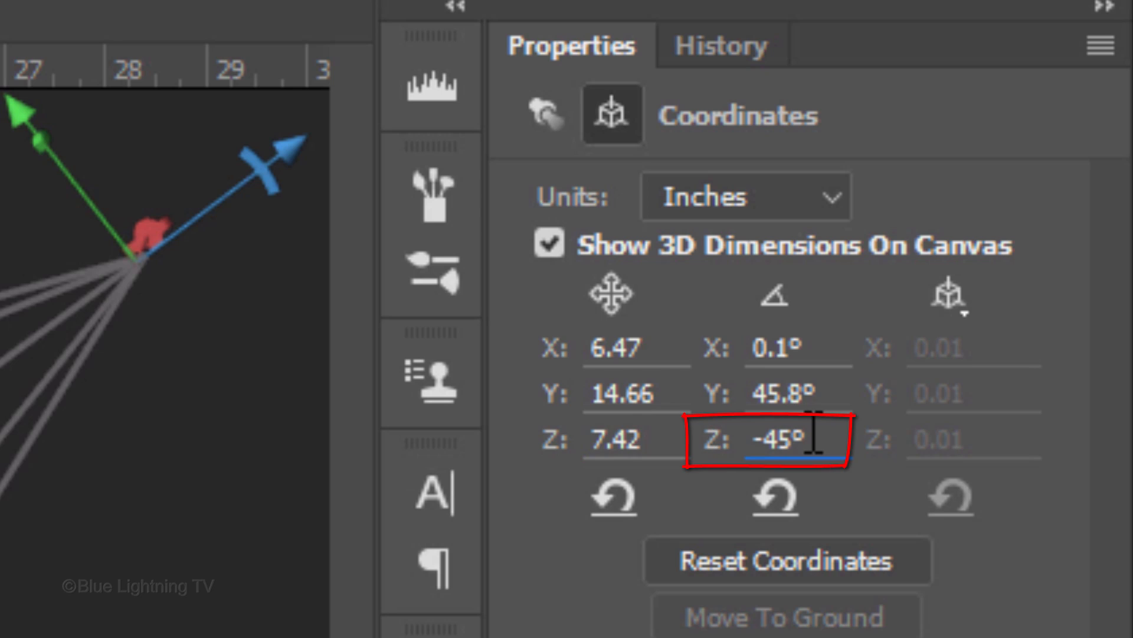
{"action": "type", "text": "-43"}
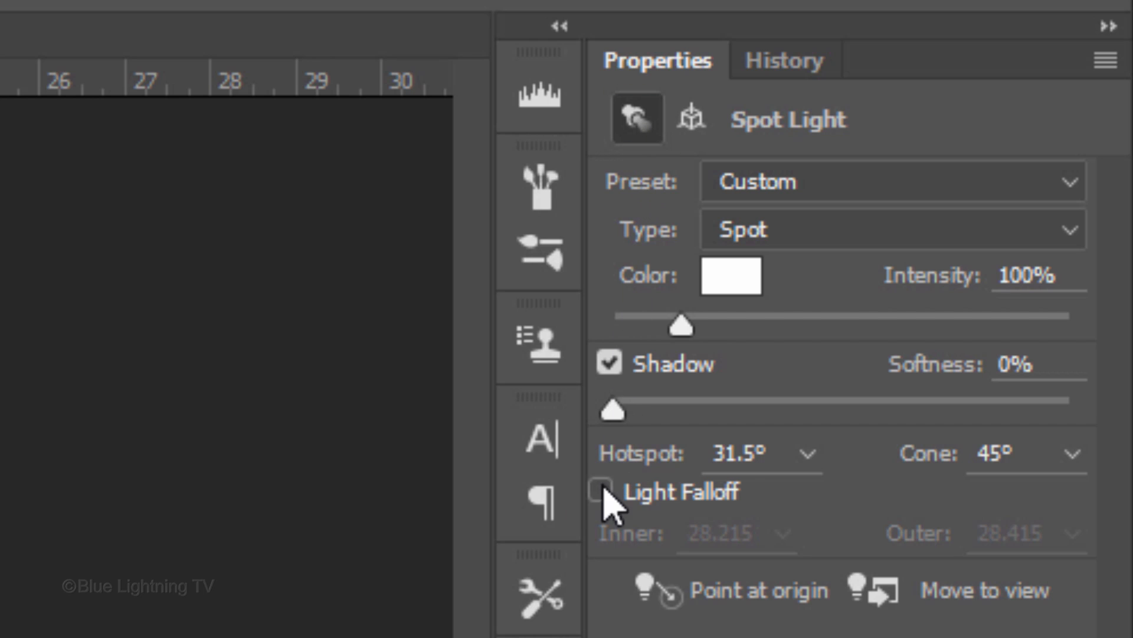
Enable Light Falloff on the spot light and increase its shadow softness.
{"action": "left_click", "coordinate": [599, 492]}
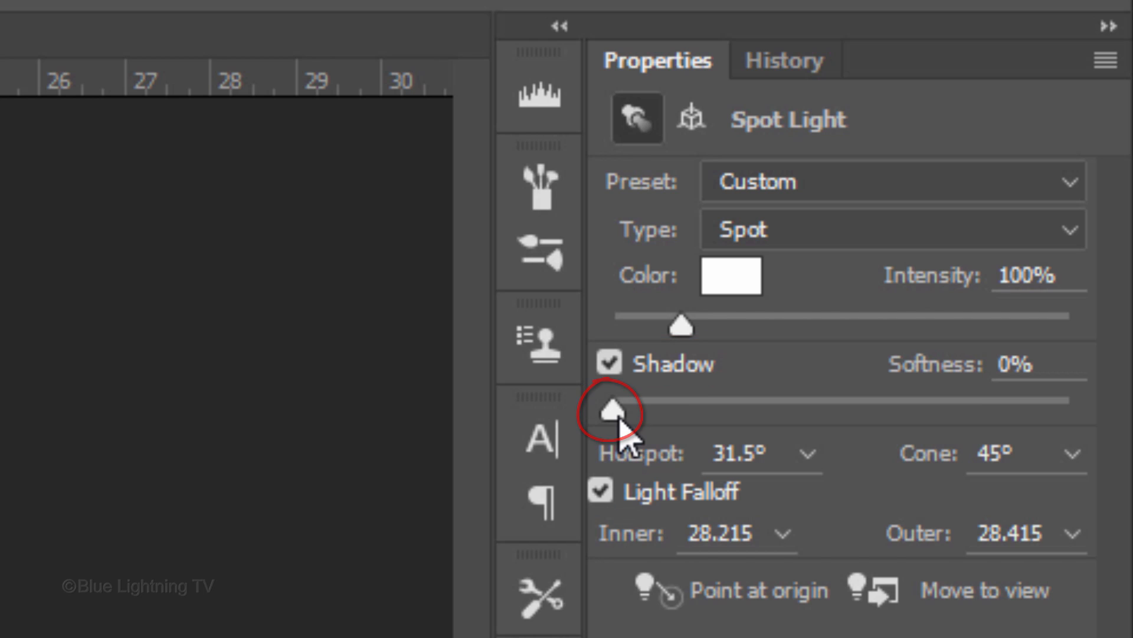
{"action": "left_click_drag", "start_coordinate": [611, 411], "coordinate": [744, 411]}
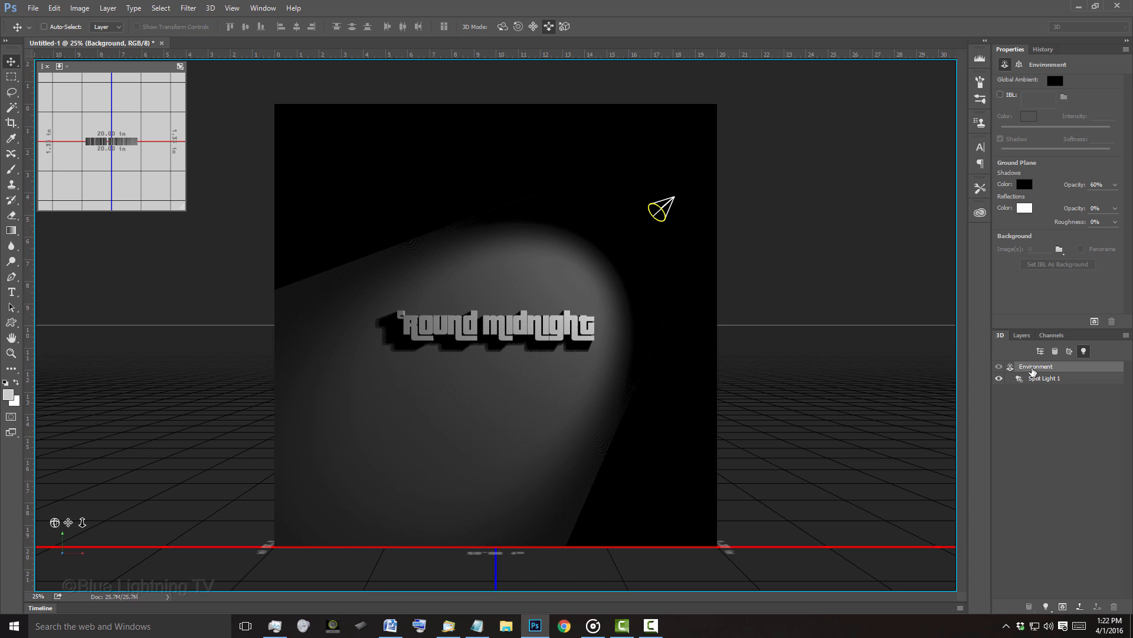
Select Environment and orbit the 3D camera to tilt the text diagonally.
{"action": "left_click", "coordinate": [549, 27]}
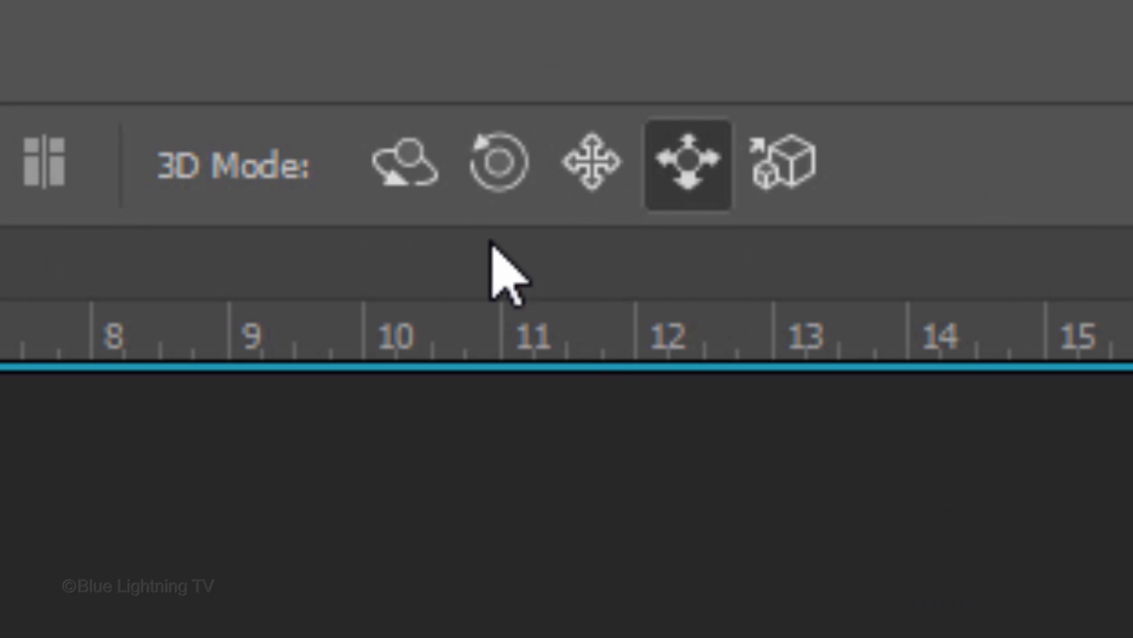
{"action": "left_click", "coordinate": [403, 162]}
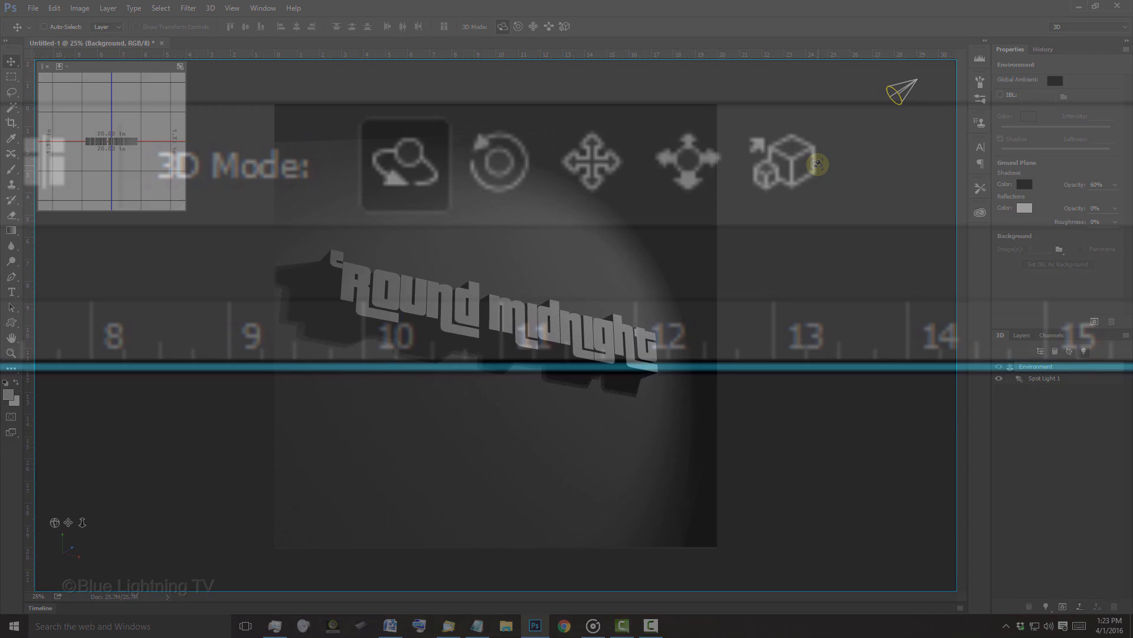
{"action": "left_click", "coordinate": [590, 161]}
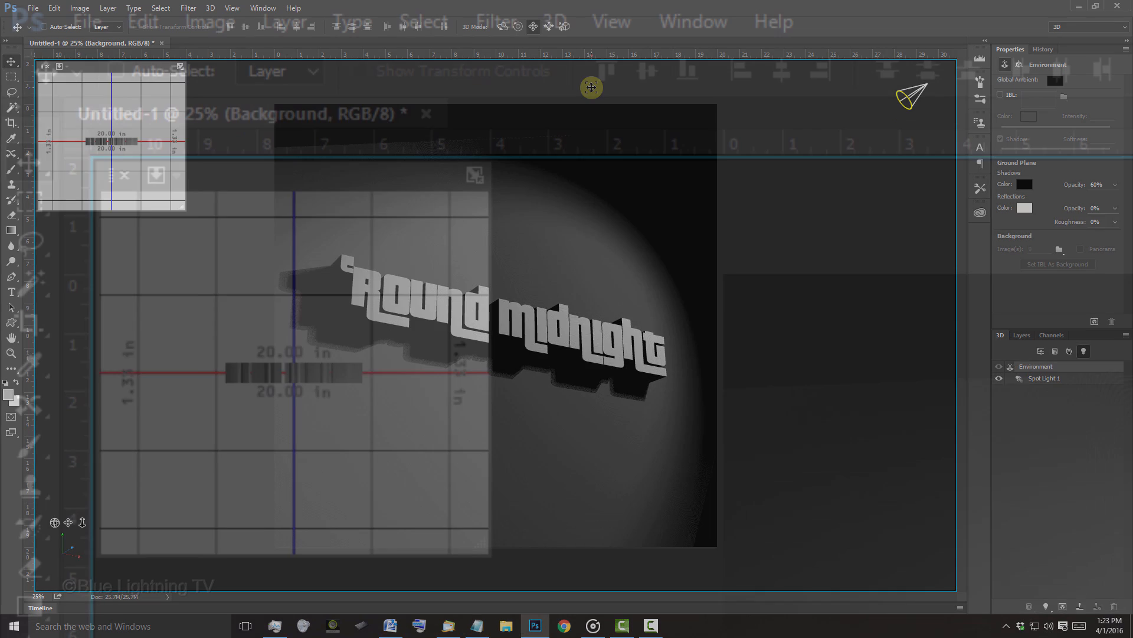
Set the 3D preferences to High Quality Threshold 3 and High shadow quality.
{"action": "left_click", "coordinate": [141, 21]}
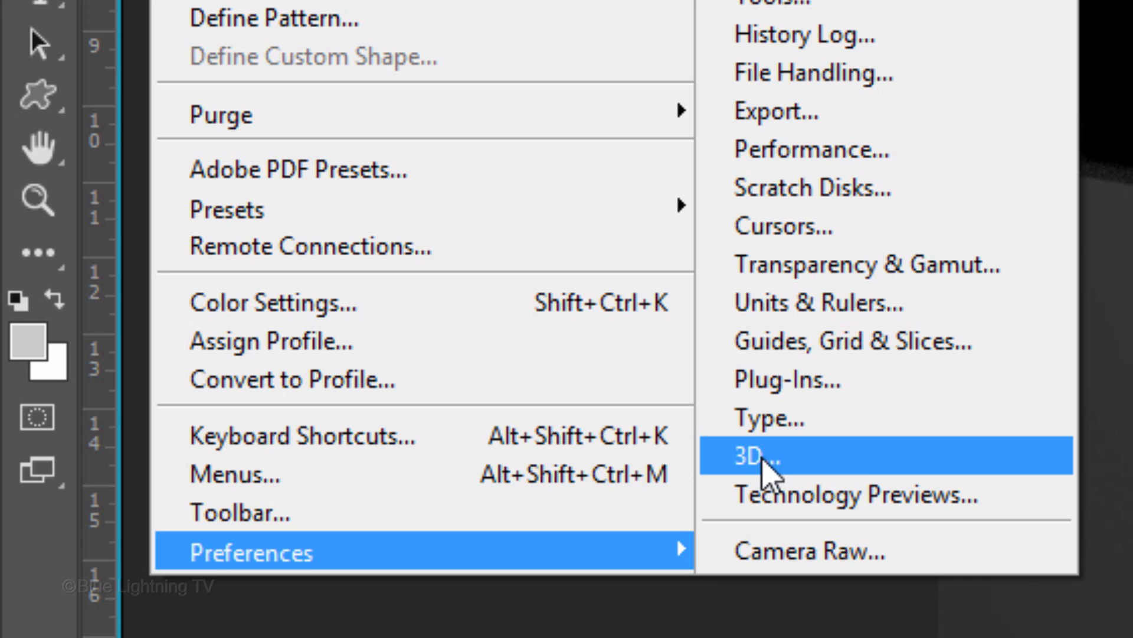
{"action": "left_click", "coordinate": [755, 457]}
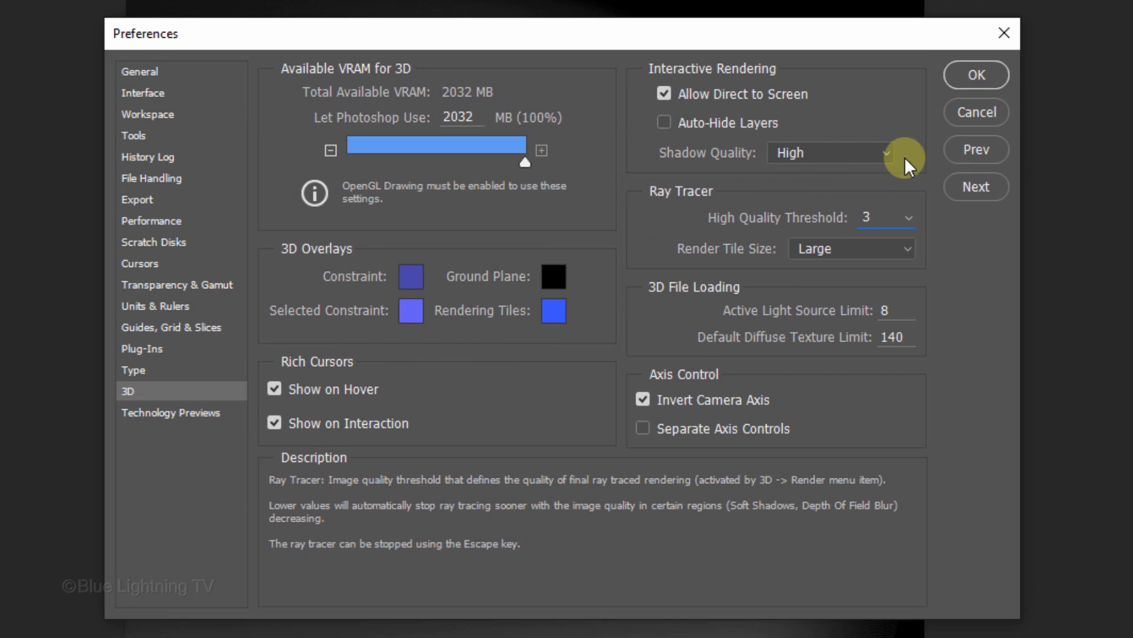
{"action": "left_click", "coordinate": [975, 74]}
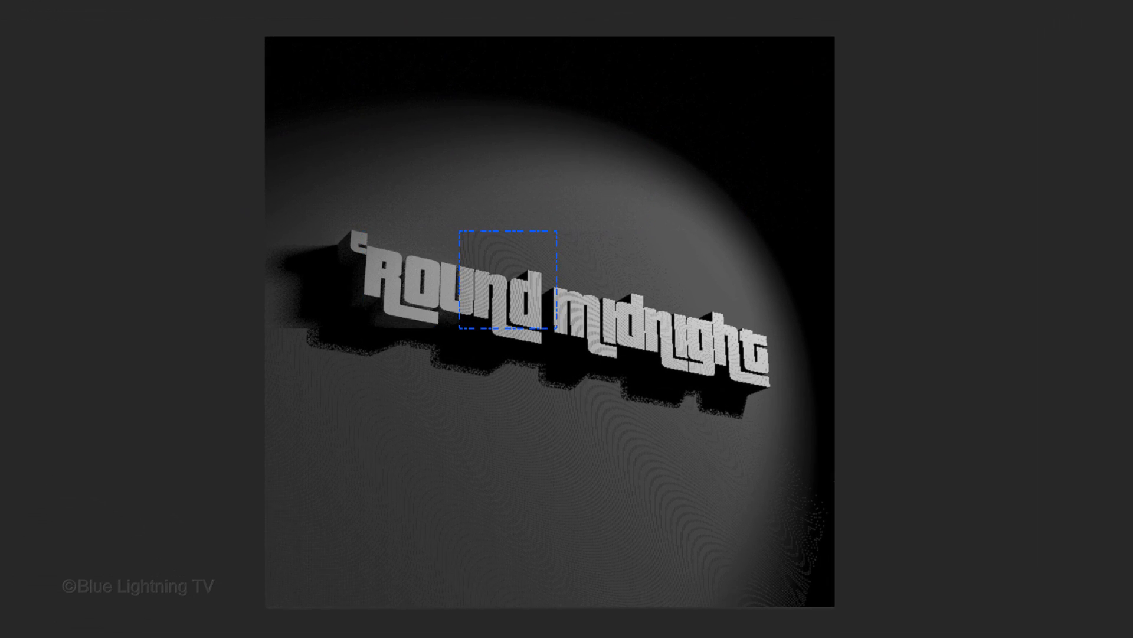
Render the 3D layer and let the ray tracer finish the spotlit text.
{"action": "left_click", "coordinate": [893, 25]}
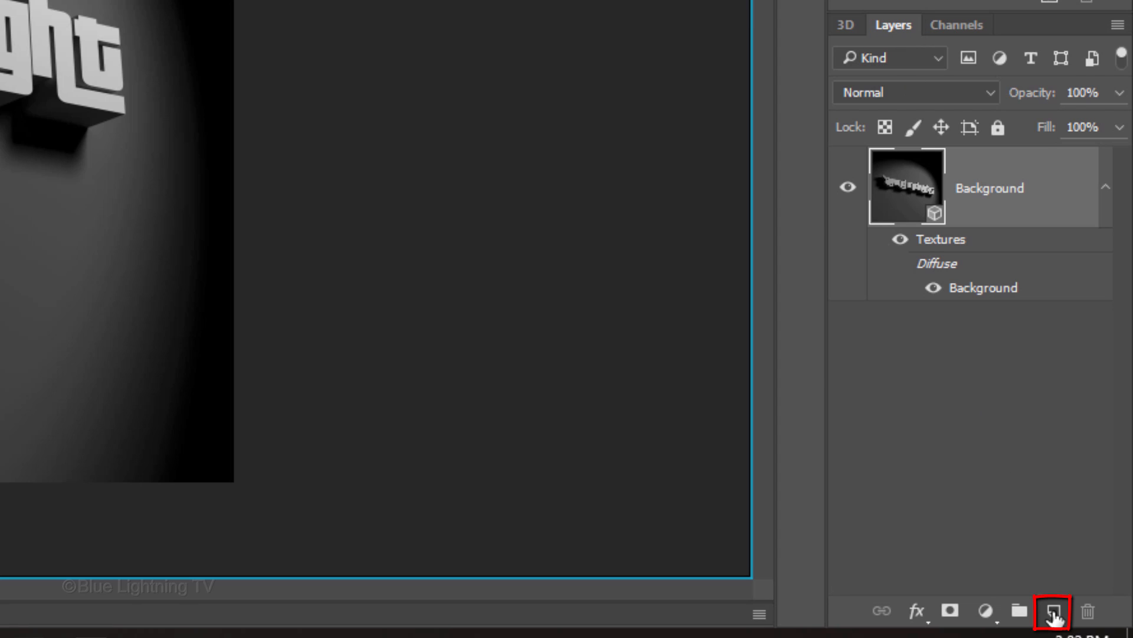
Create Layer 1 and stamp all visible layers into it with Ctrl+Shift+Alt+E.
{"action": "left_click", "coordinate": [1053, 611]}
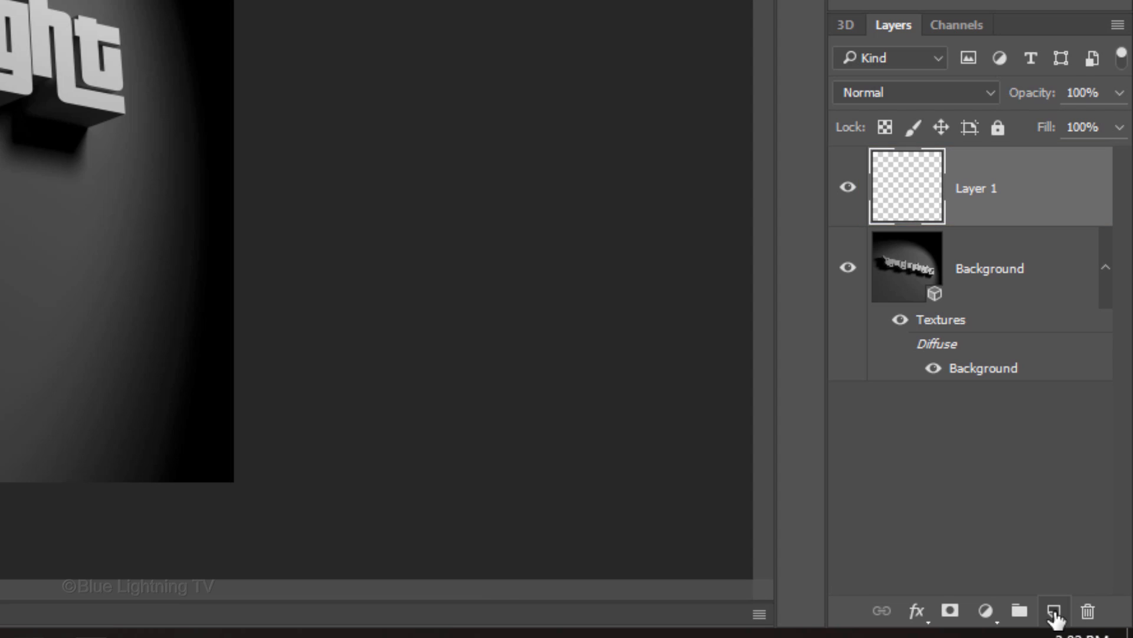
{"action": "key", "text": "ctrl+shift+alt+e"}
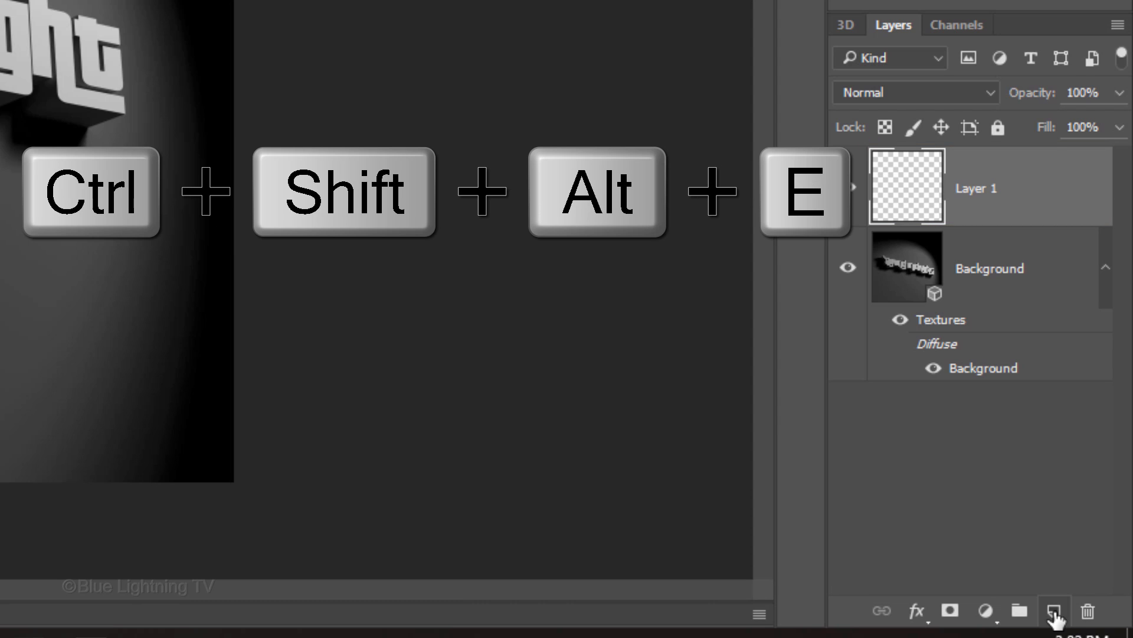
{"action": "key", "text": "ctrl+shift+alt+e"}
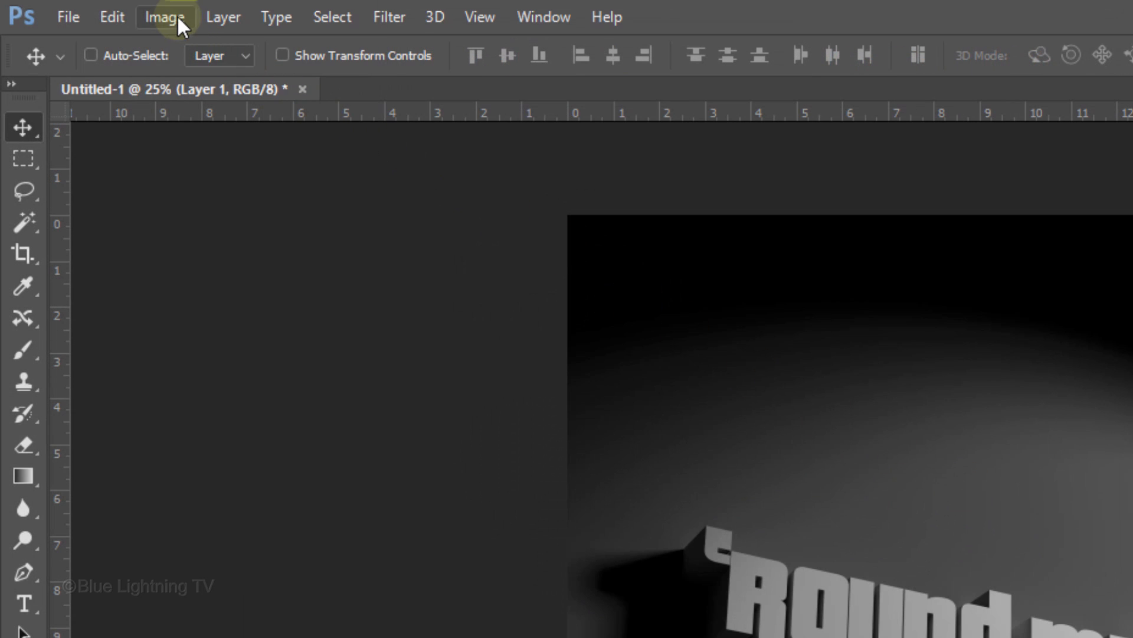
Apply Shadows/Highlights to Layer 1 with a Shadows Amount of 30%.
{"action": "left_click", "coordinate": [164, 17]}
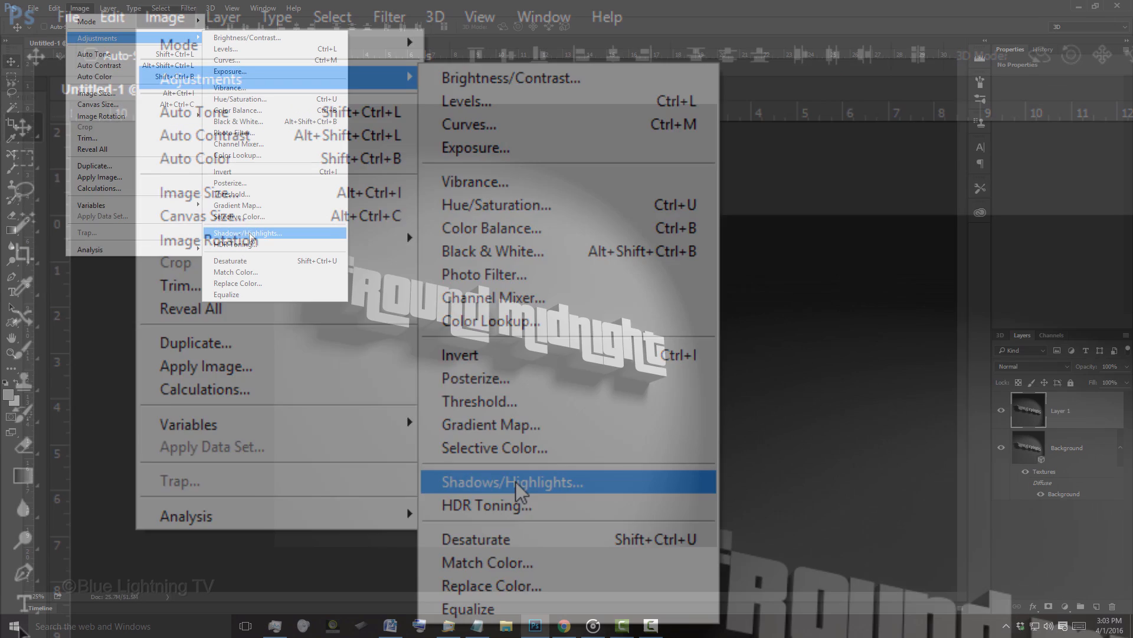
{"action": "left_click", "coordinate": [512, 482]}
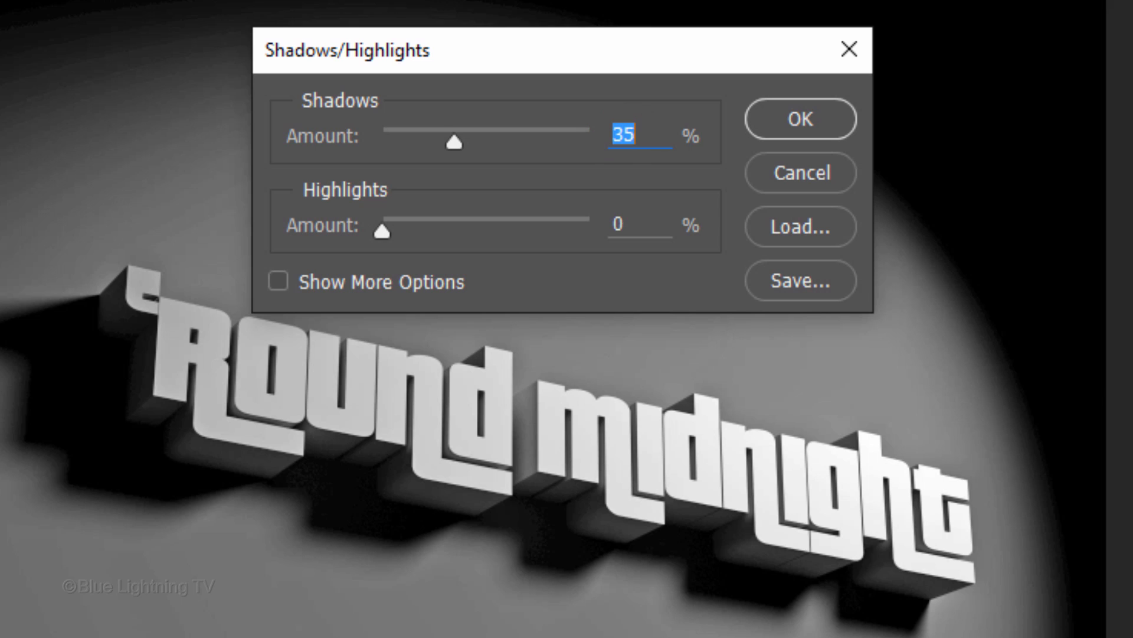
{"action": "left_click_drag", "start_coordinate": [454, 142], "coordinate": [448, 142]}
{"action": "type", "text": "30"}
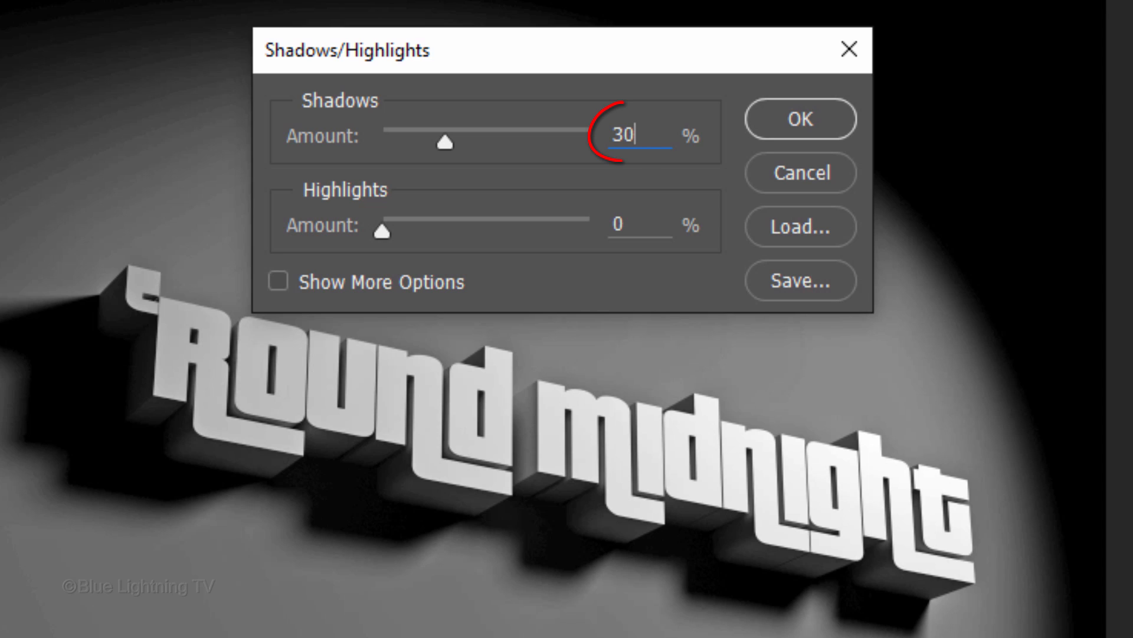
{"action": "left_click", "coordinate": [799, 119]}
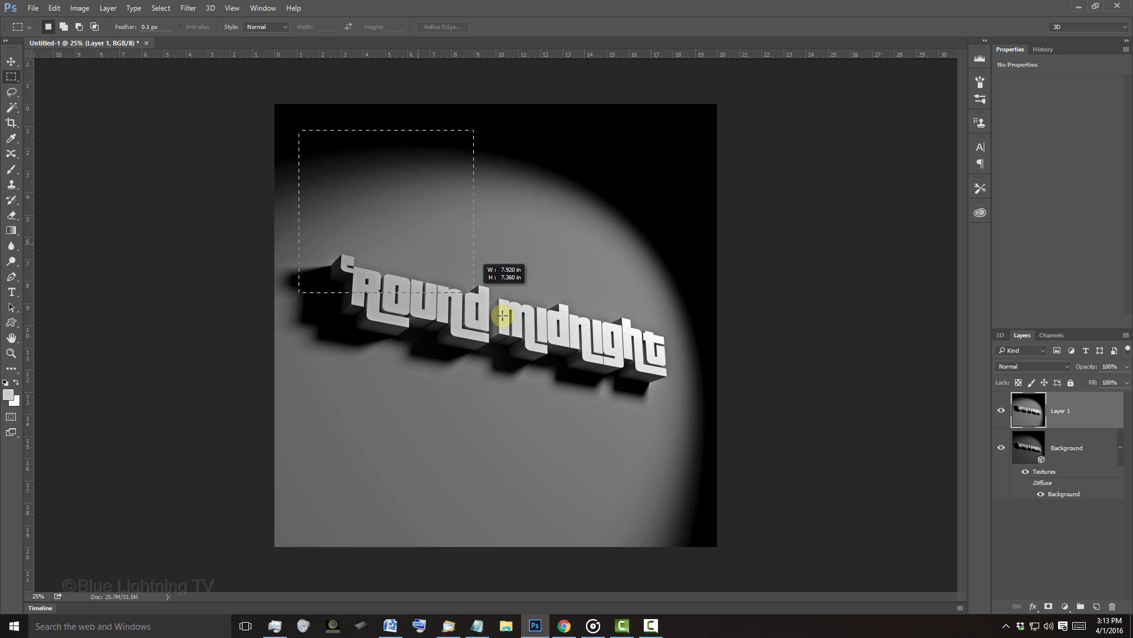
Crop the image to a square selection around the spotlit lettering.
{"action": "left_click_drag", "start_coordinate": [503, 316], "coordinate": [711, 496]}
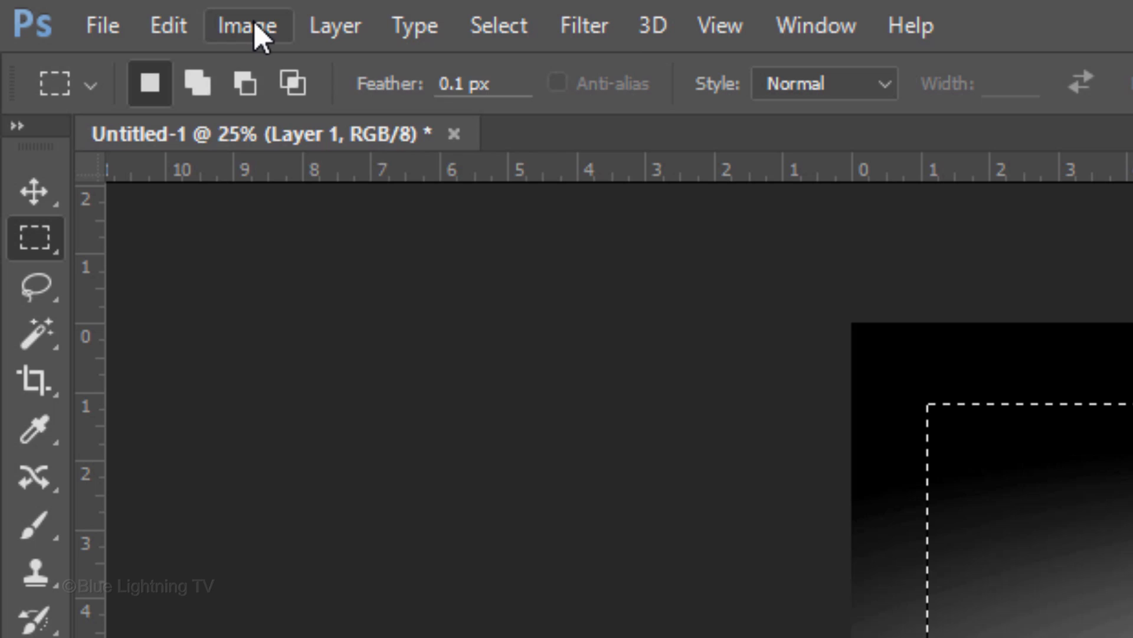
{"action": "left_click", "coordinate": [247, 25]}
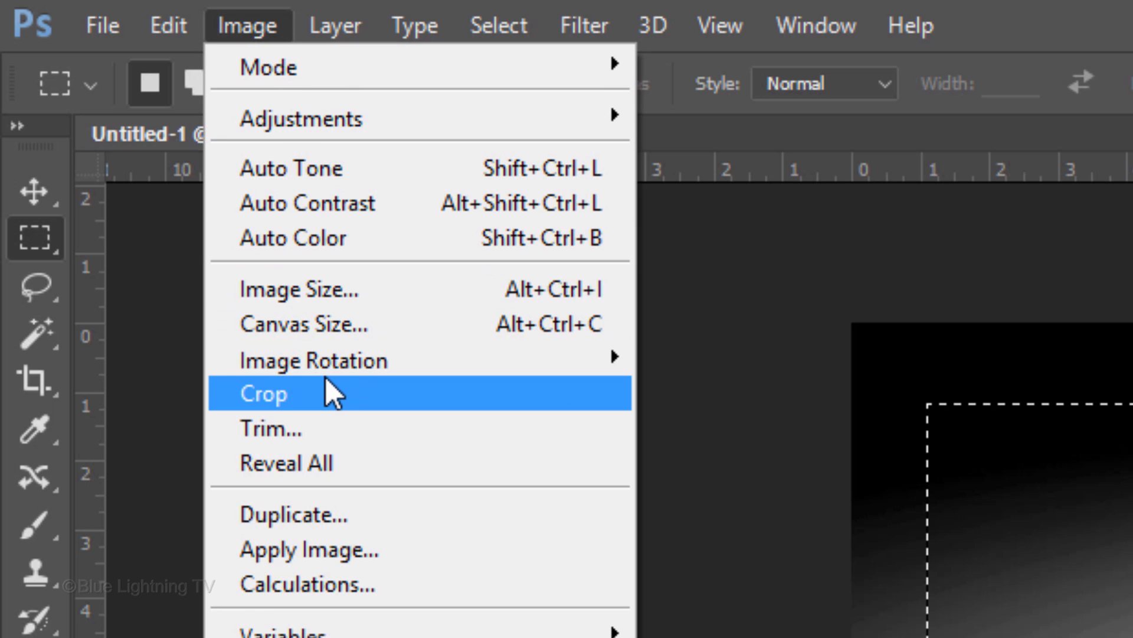
{"action": "left_click", "coordinate": [263, 393]}
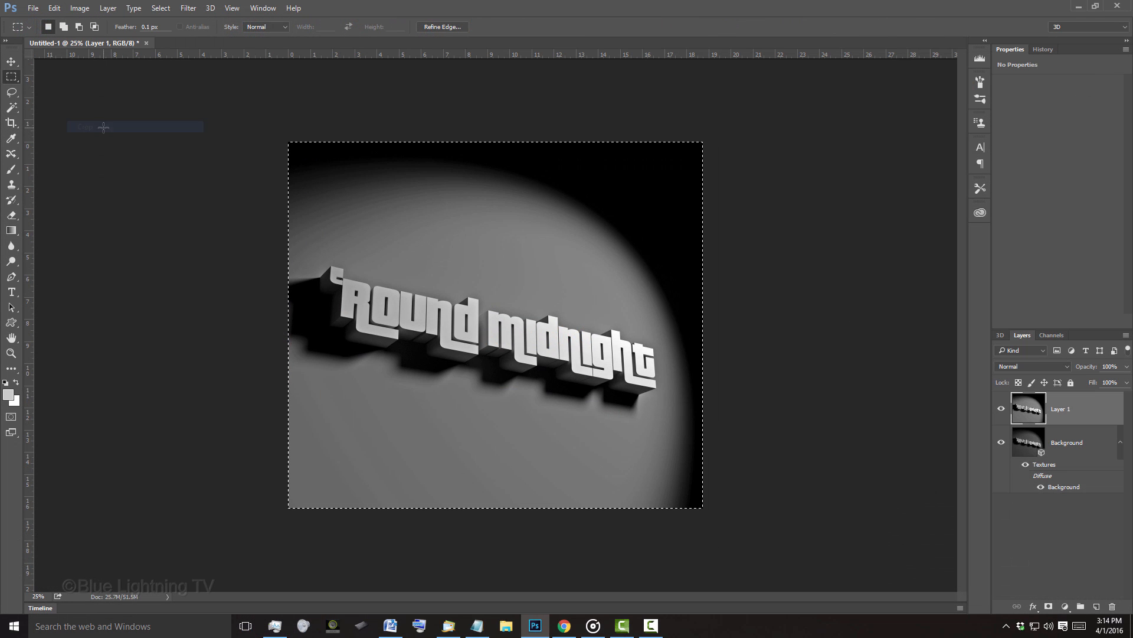
Deselect the crop area and fit the whole image on screen.
{"action": "key", "text": "ctrl+d"}
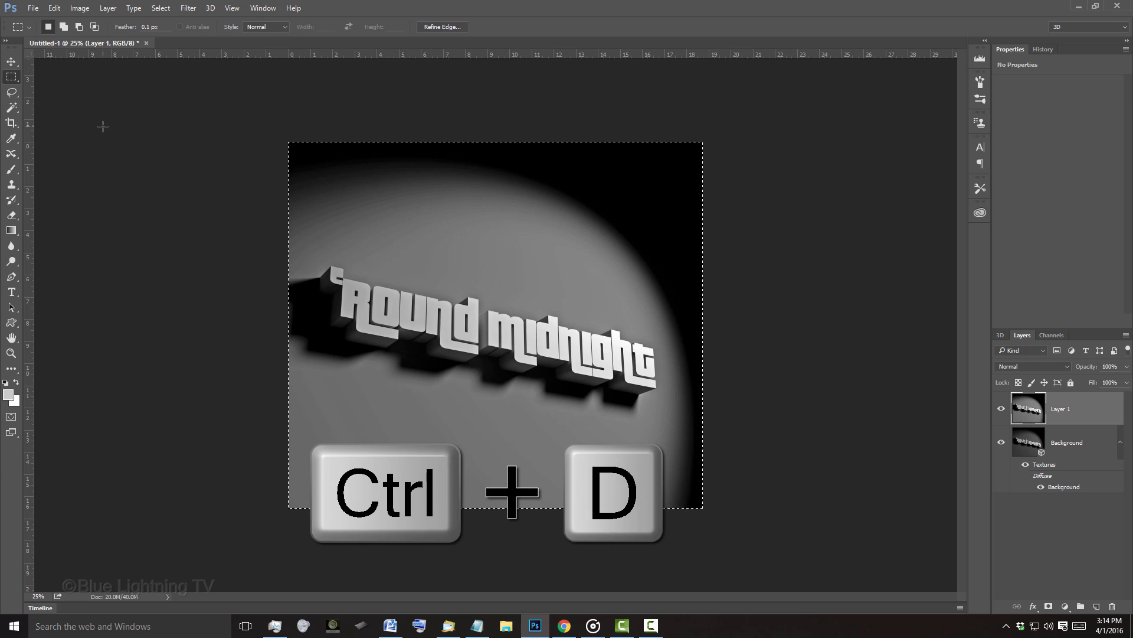
{"action": "key", "text": "ctrl+d"}
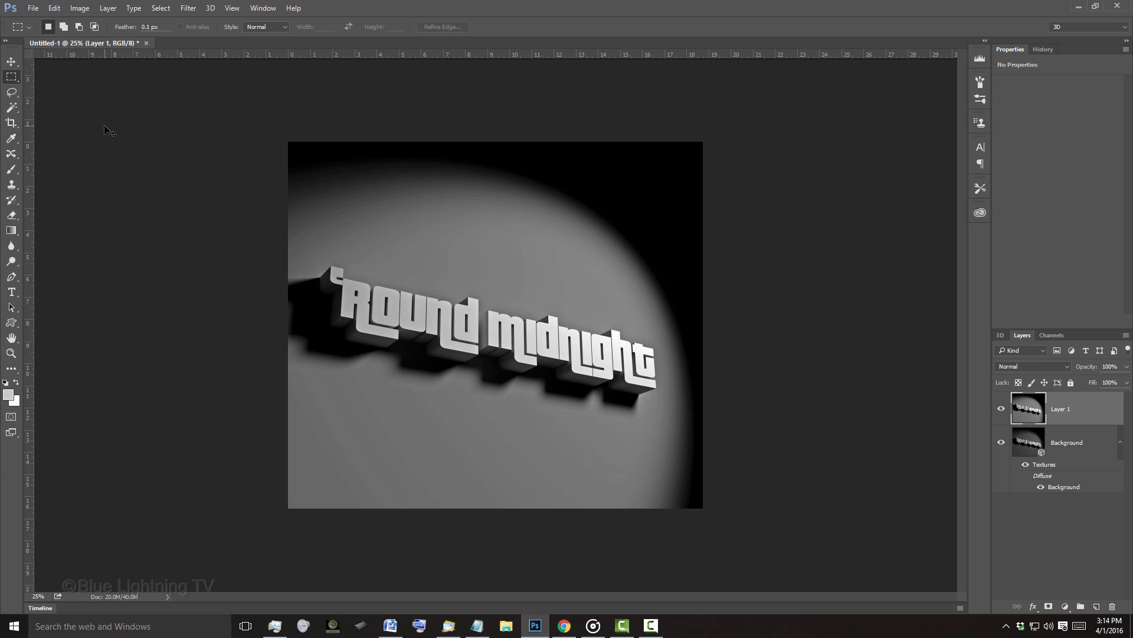
{"action": "key", "text": "ctrl+0"}
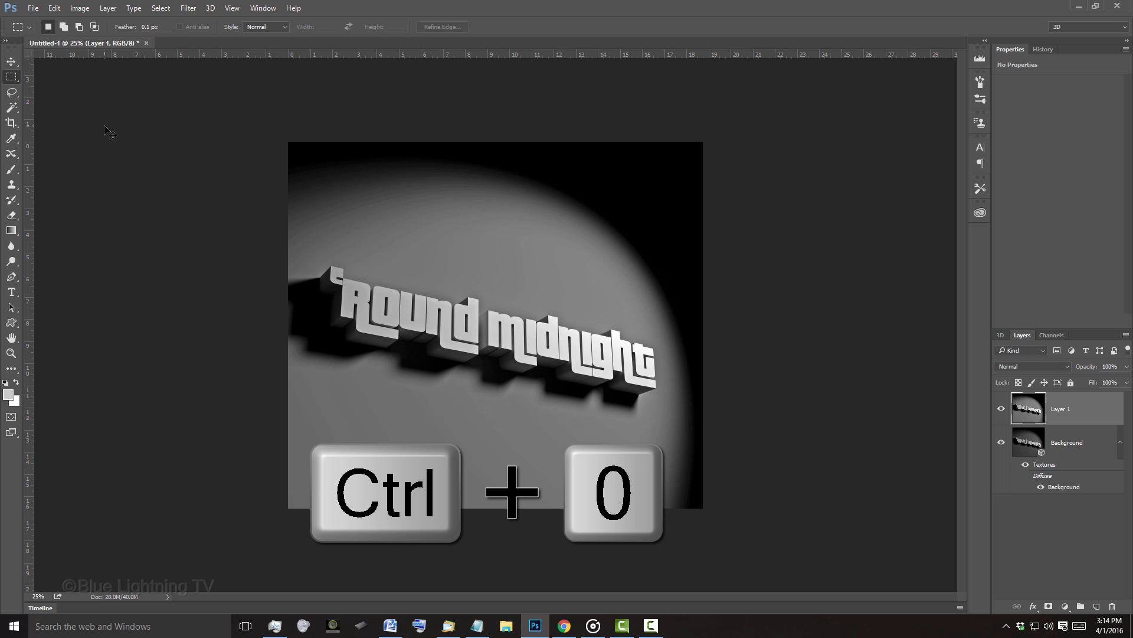
{"action": "key", "text": "ctrl+0"}
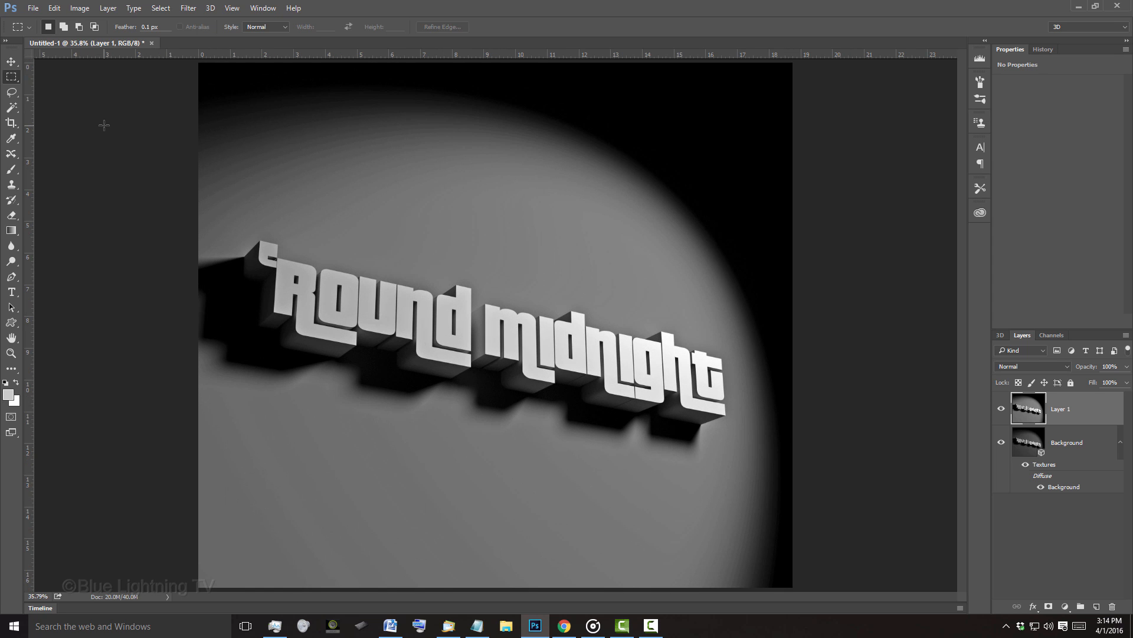